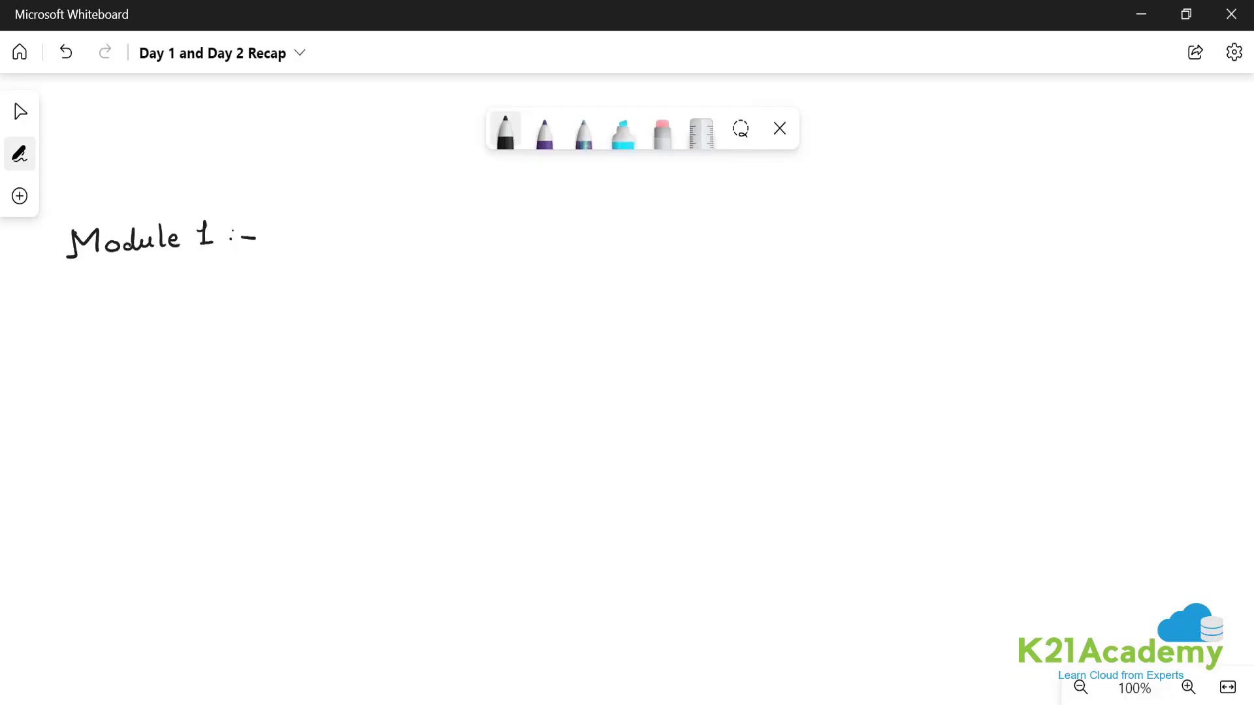
Handwrite 'Module 1 :- ADLS Gen2 : HCFS in cloud' in black, then pick red ink.
left_click_drag(312, 256, 348, 216)
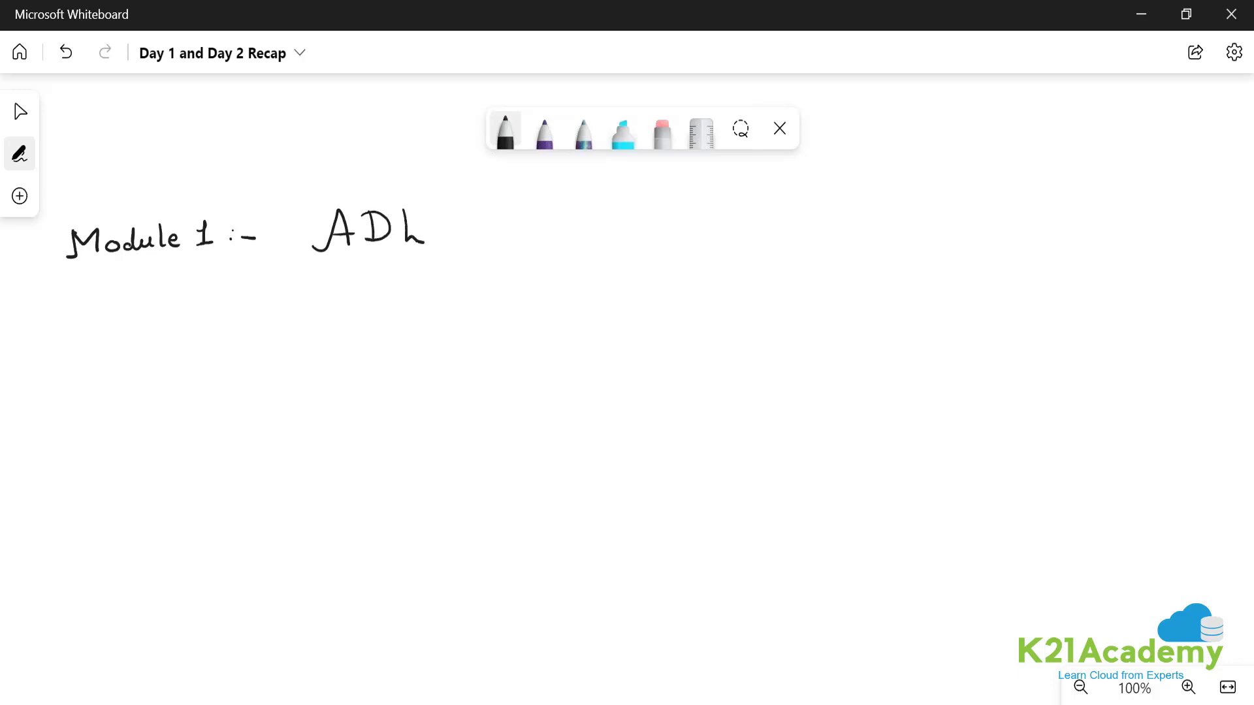
left_click_drag(432, 224, 503, 224)
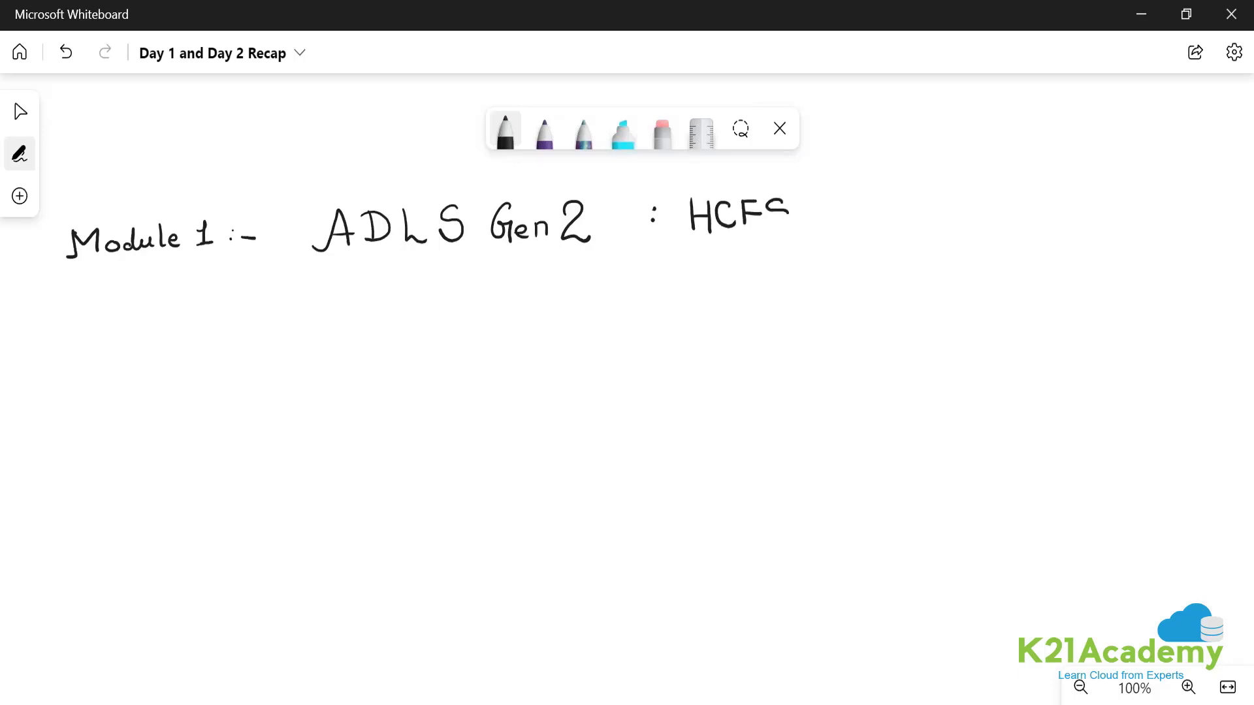
left_click_drag(812, 216, 859, 220)
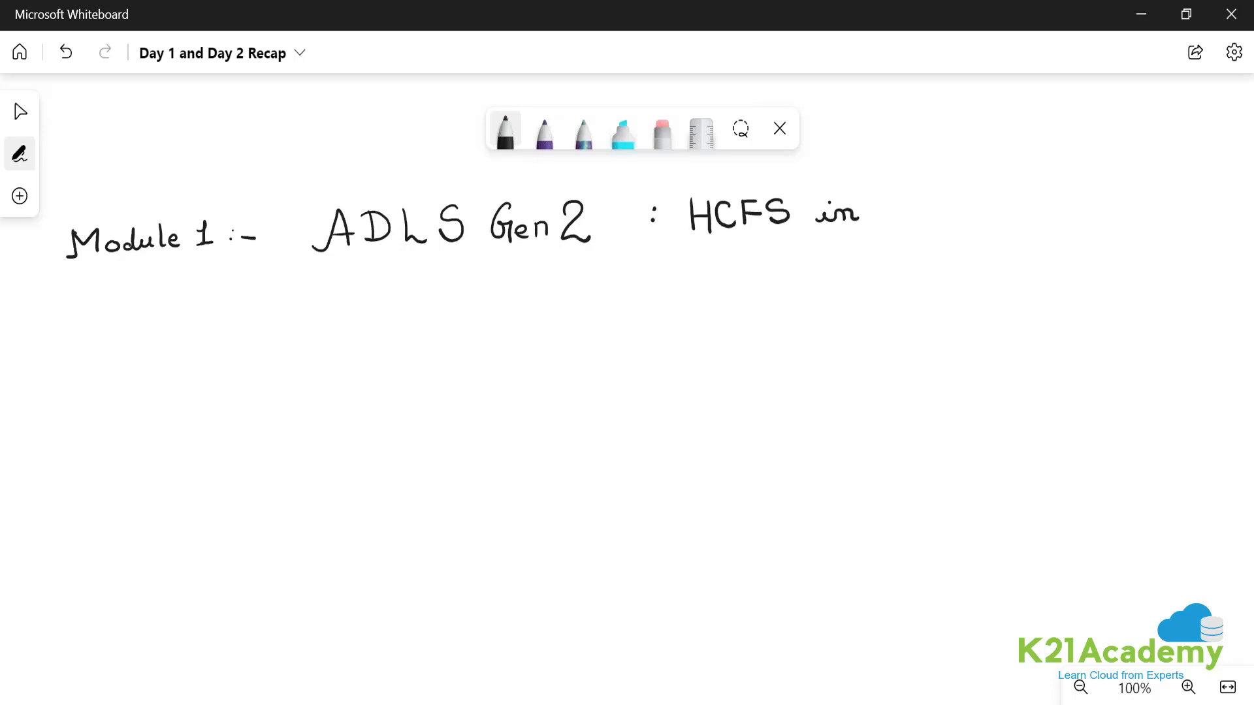
left_click_drag(895, 216, 947, 203)
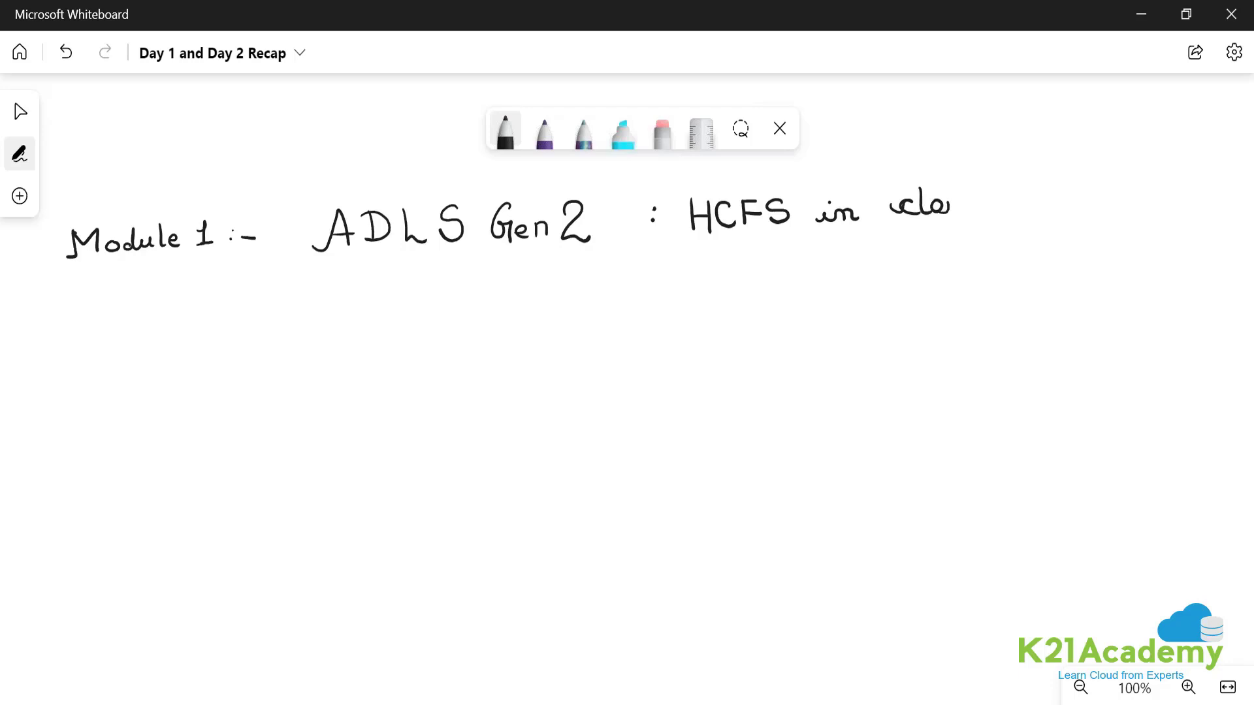
left_click_drag(927, 203, 992, 203)
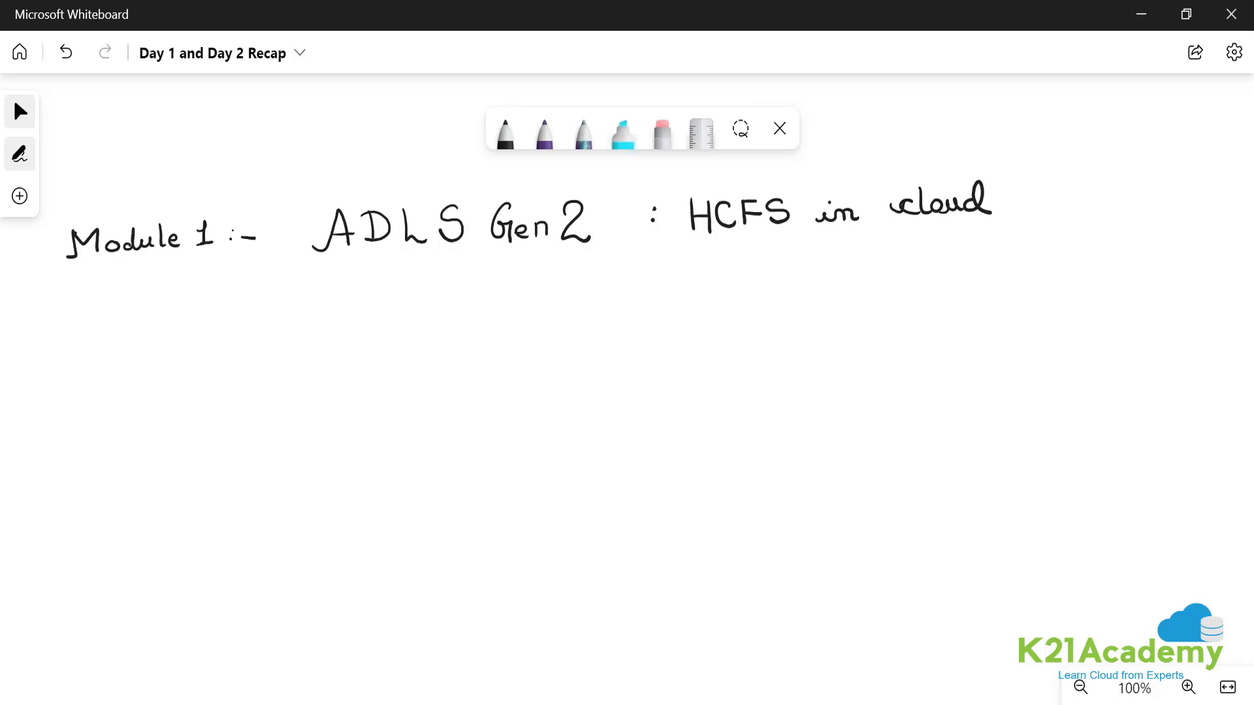
left_click(505, 132)
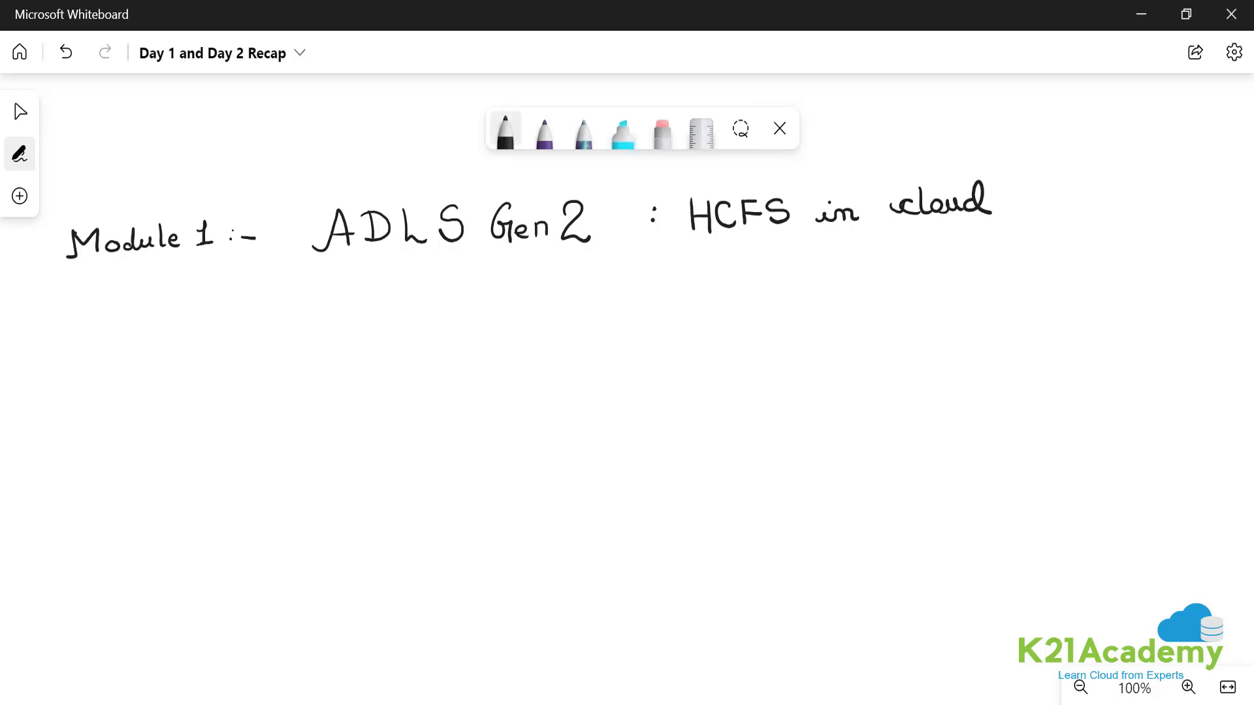
left_click(505, 128)
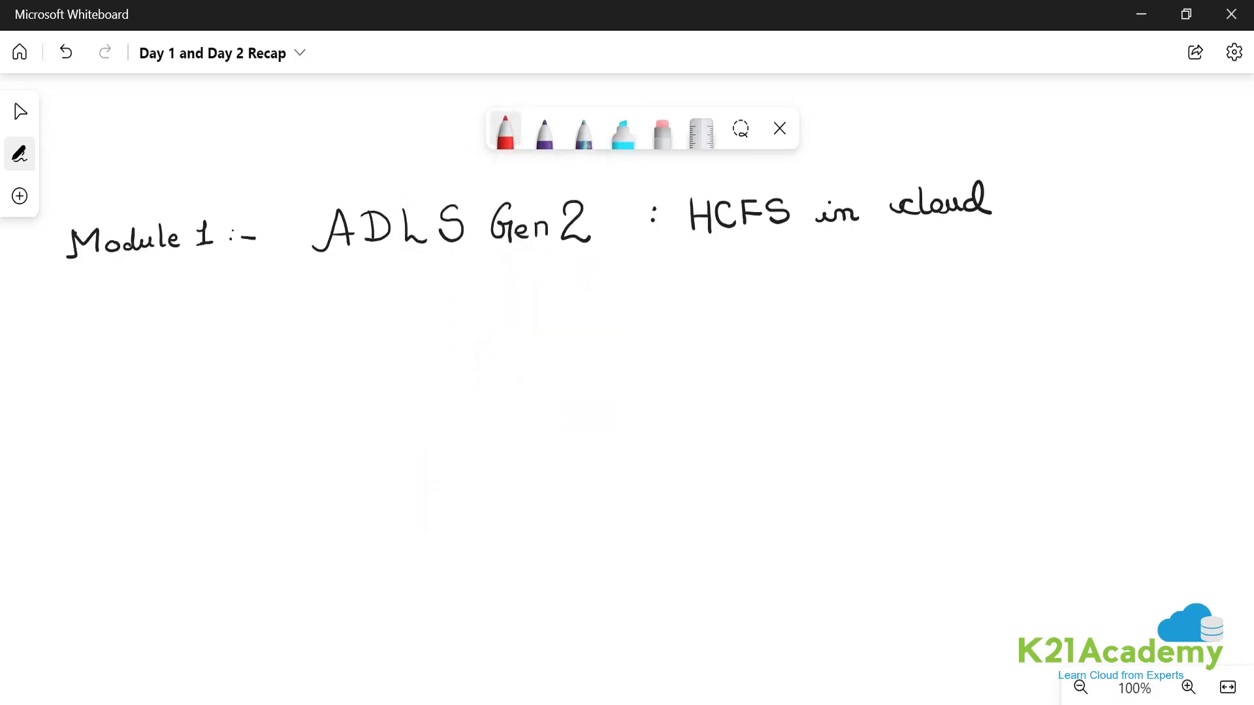
Draw a red arrow pointing down-left from ADLS Gen2.
left_click_drag(413, 274, 286, 376)
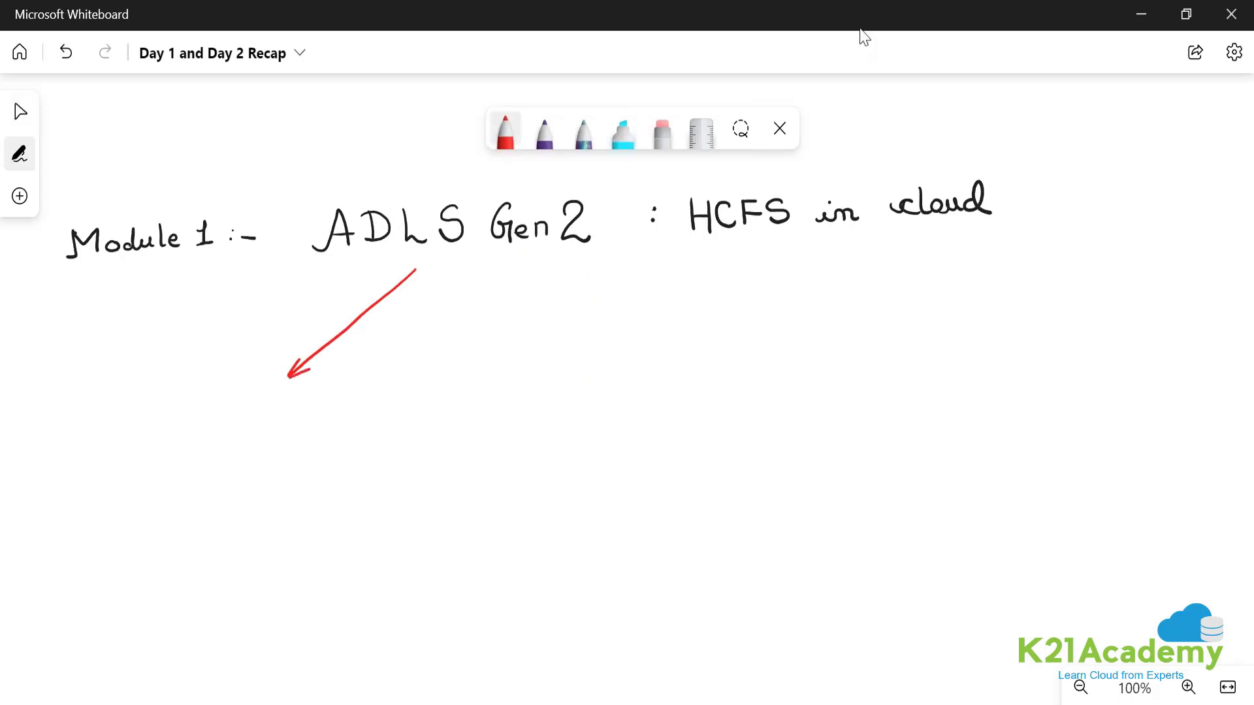
left_click(1232, 52)
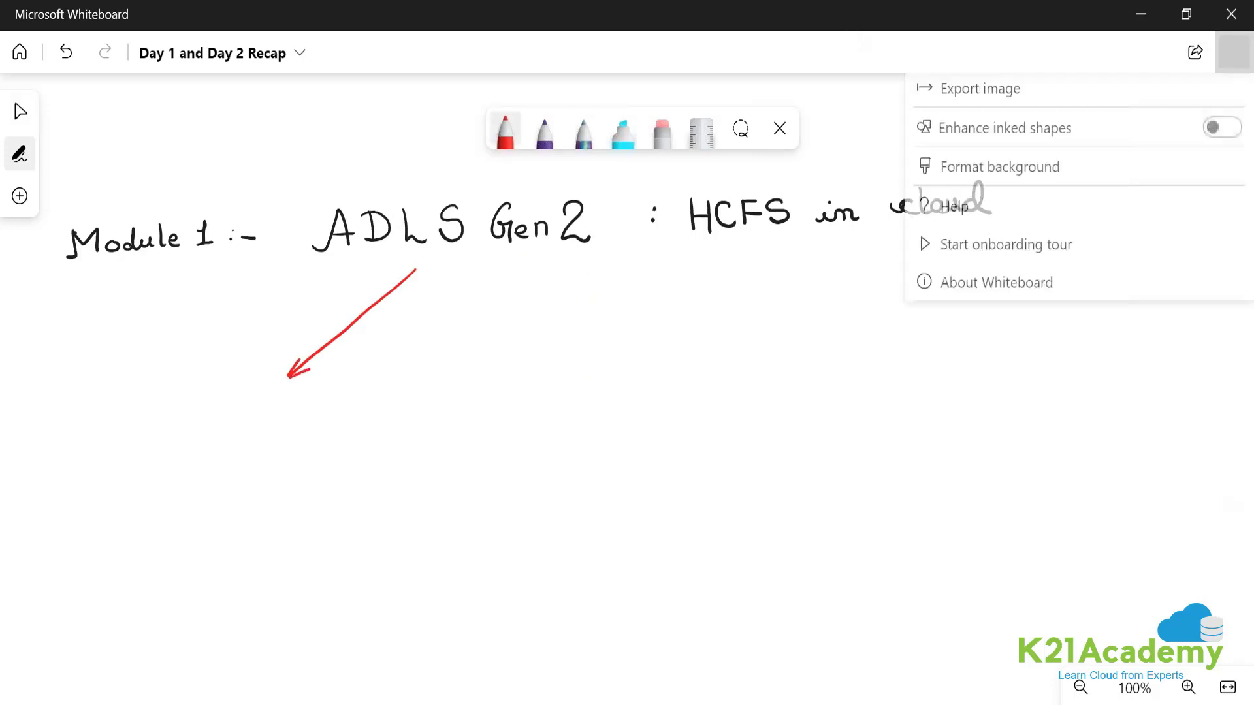
left_click(1232, 52)
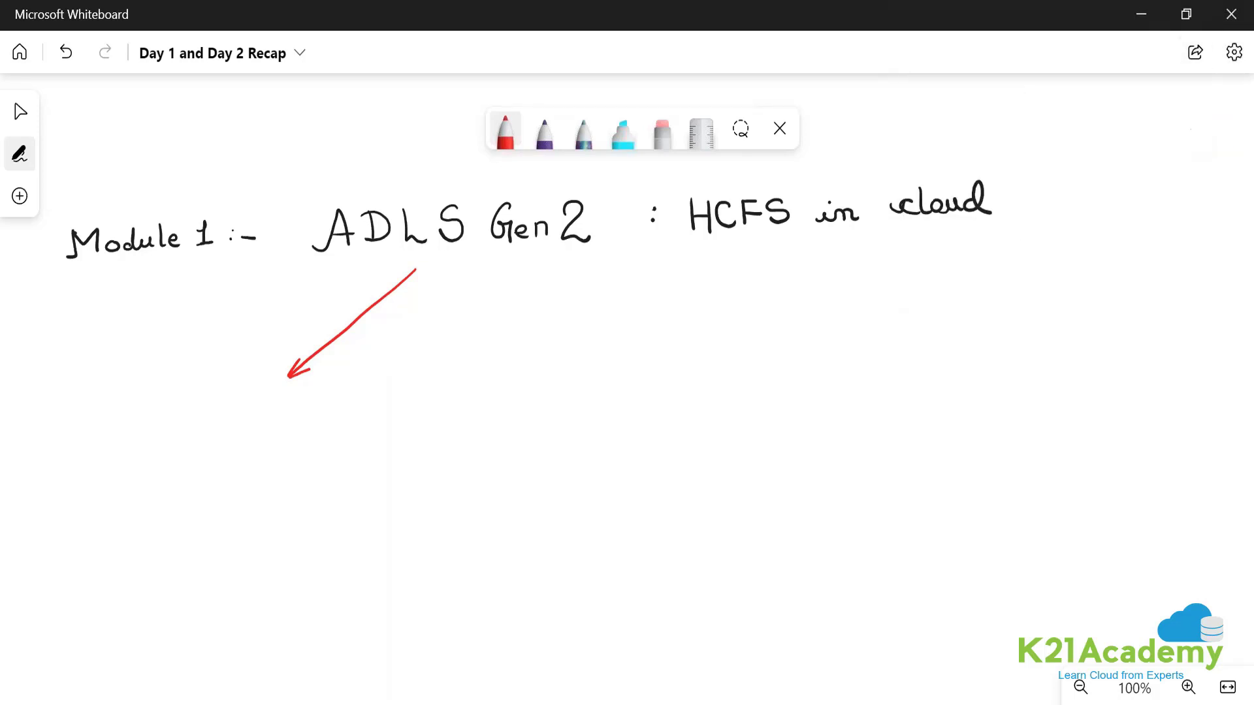
Write 'True HNS (Hierarchical namespace) (file system)' below the arrow tip.
left_click_drag(239, 392, 256, 440)
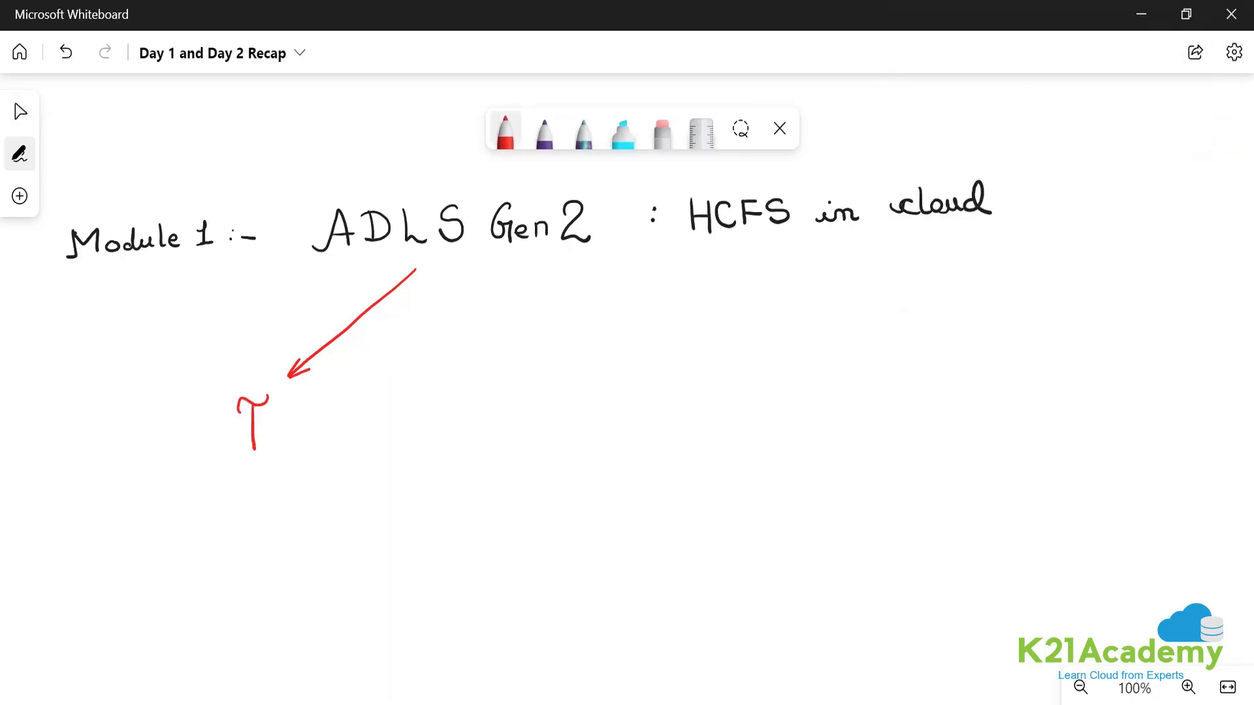
left_click_drag(256, 432, 308, 436)
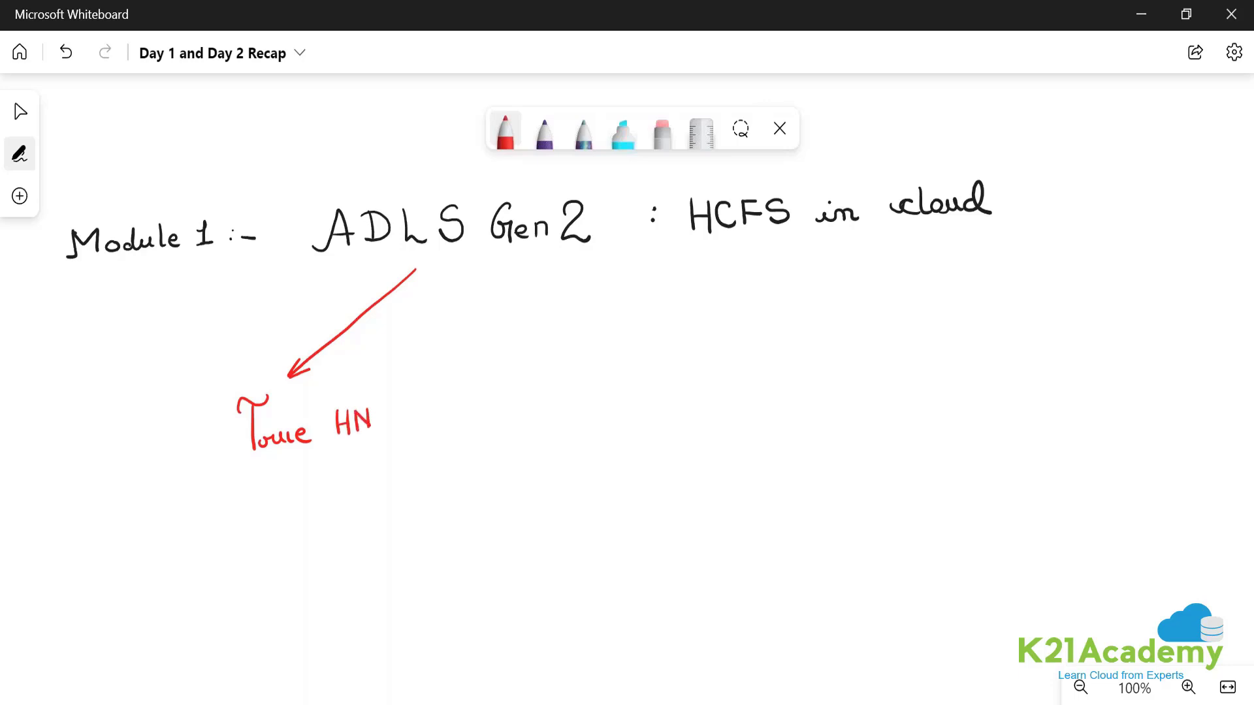
left_click_drag(376, 407, 320, 479)
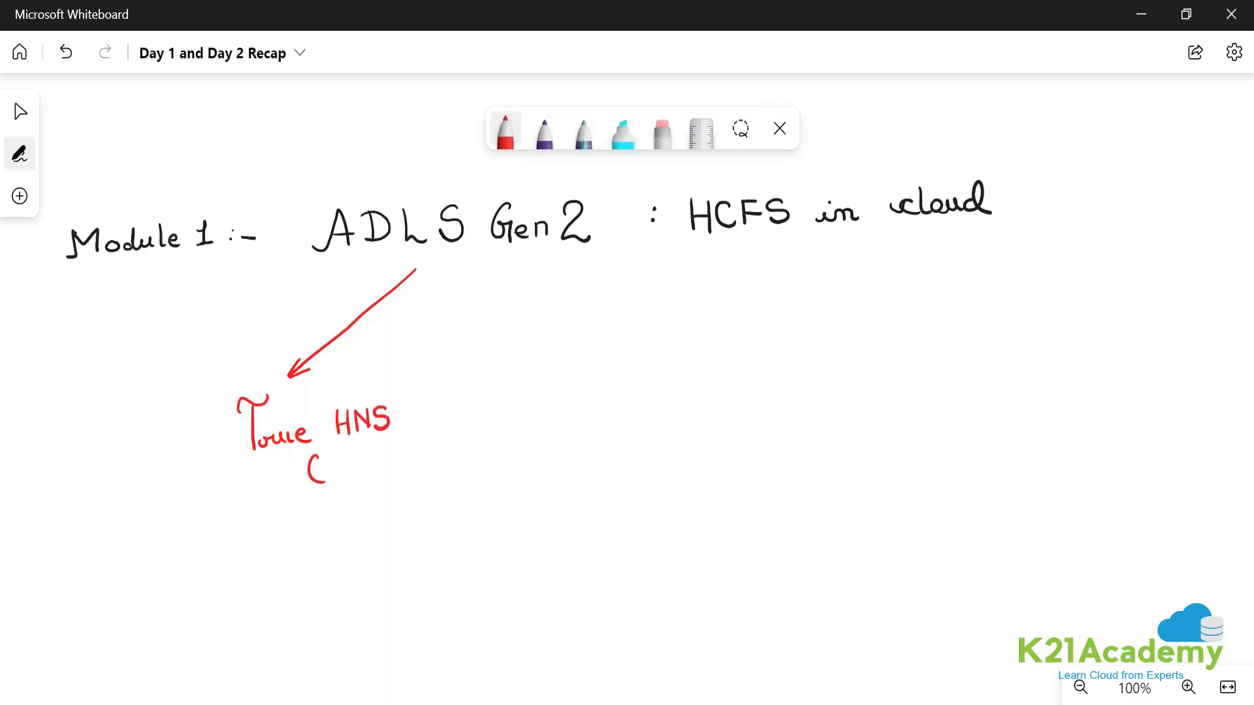
left_click_drag(312, 463, 376, 464)
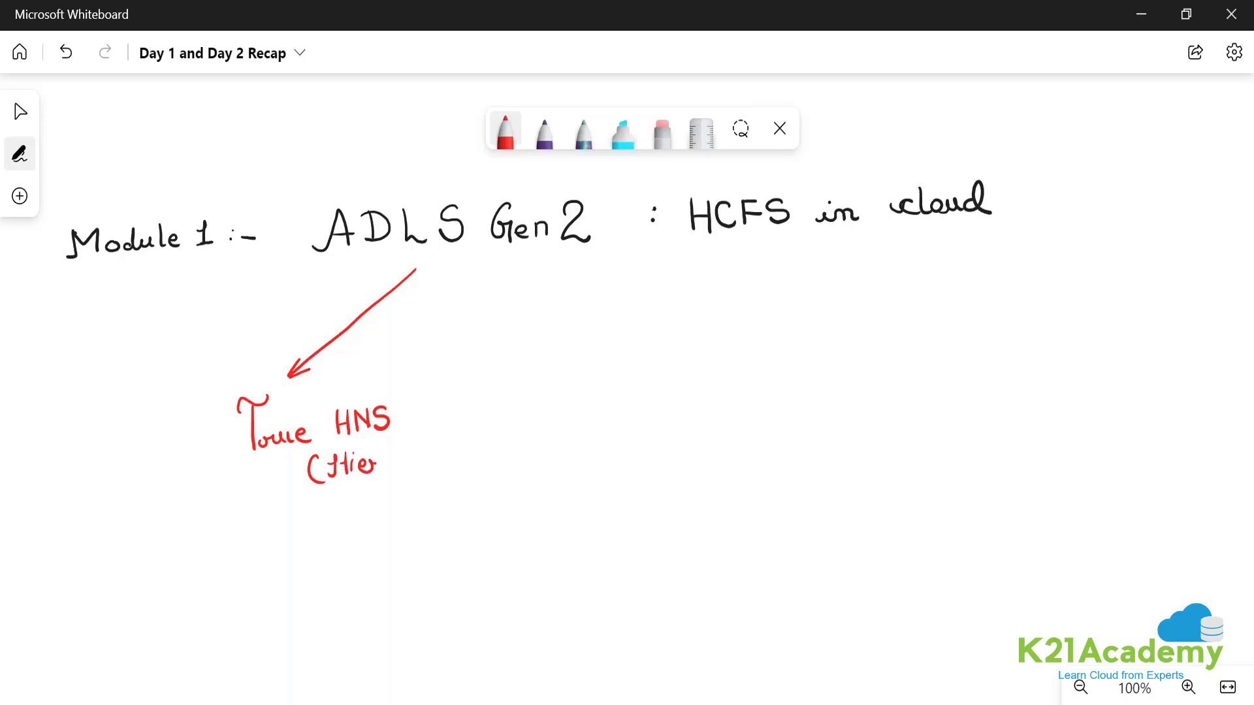
left_click_drag(356, 464, 431, 459)
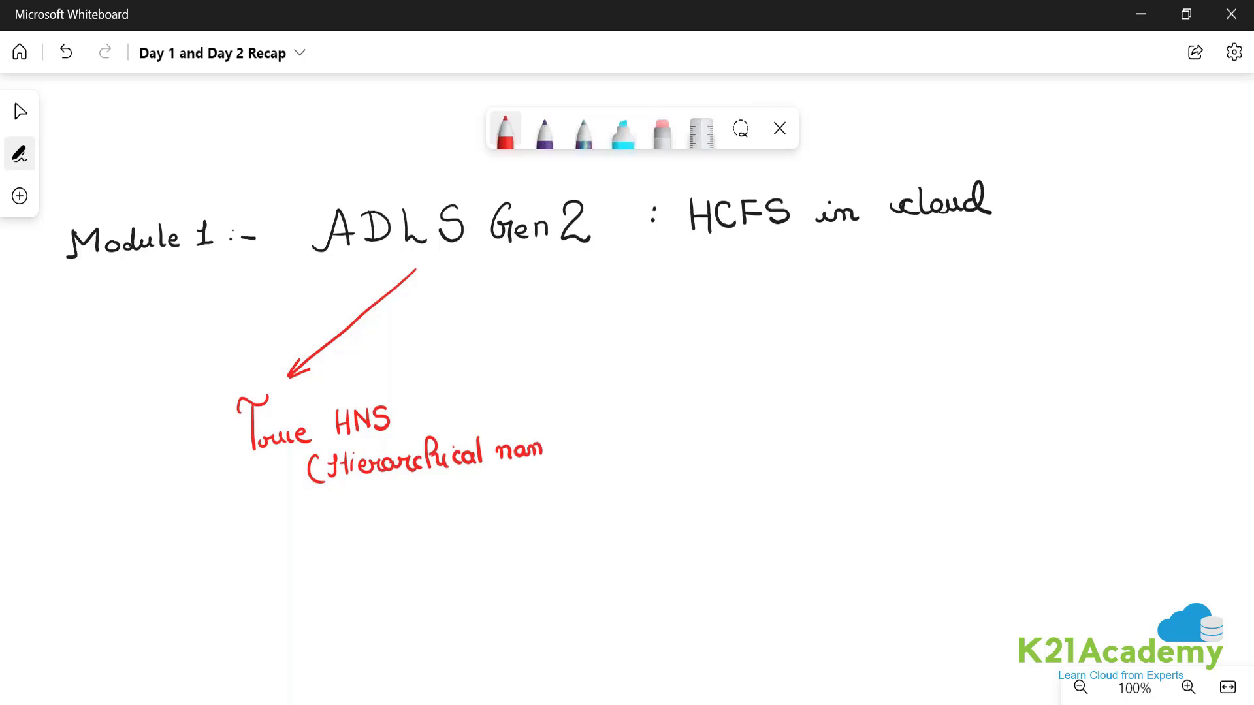
left_click_drag(520, 452, 584, 448)
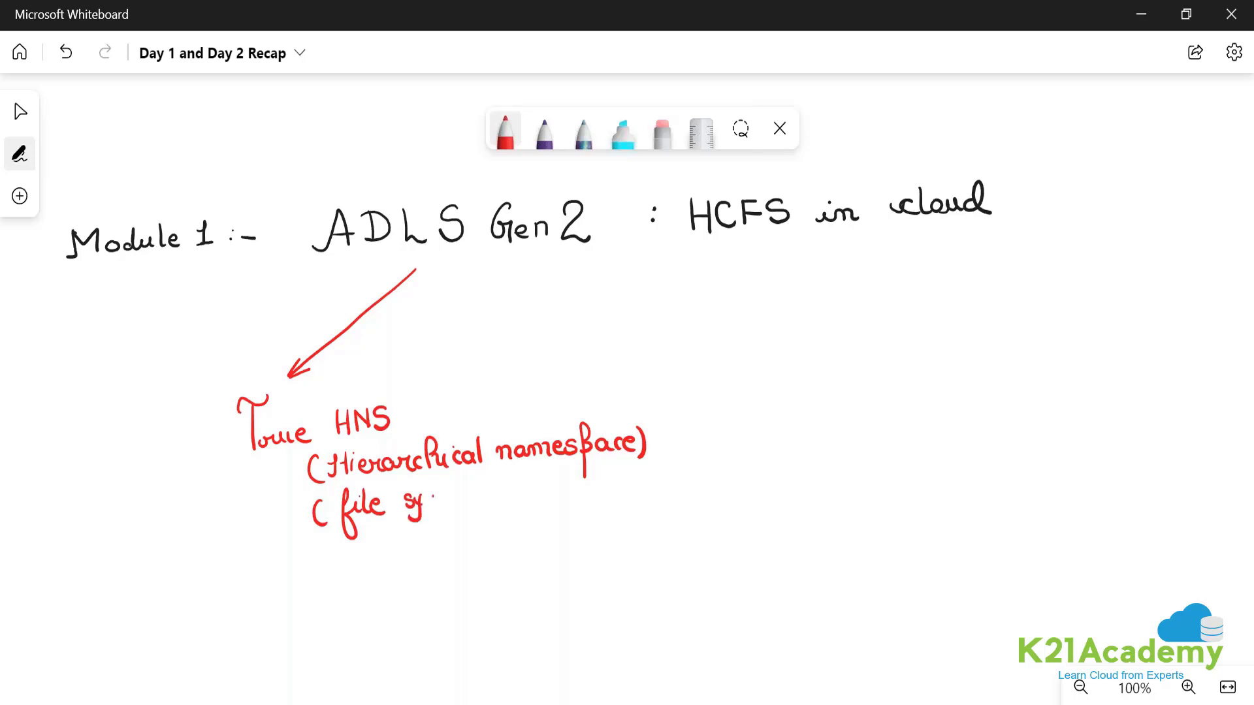
left_click_drag(412, 503, 471, 499)
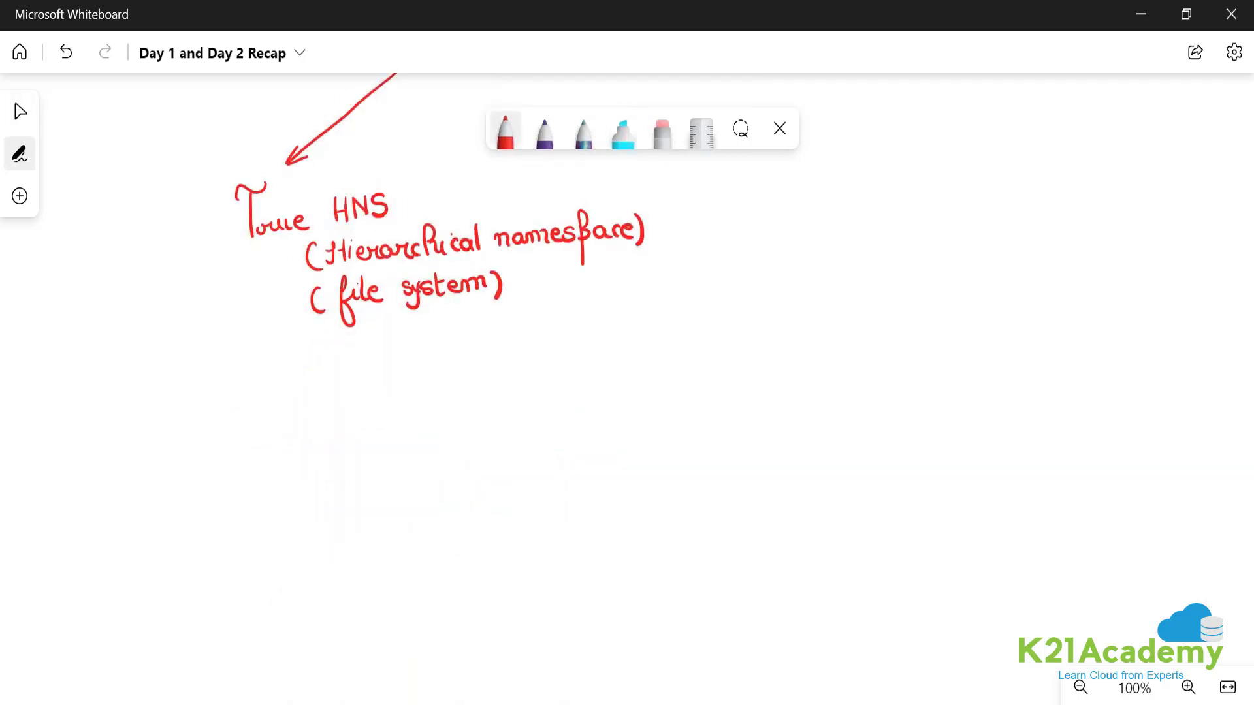
Draw red tree boxes for /root (container), the dir branches and Sub-dir.
left_click_drag(324, 363, 400, 408)
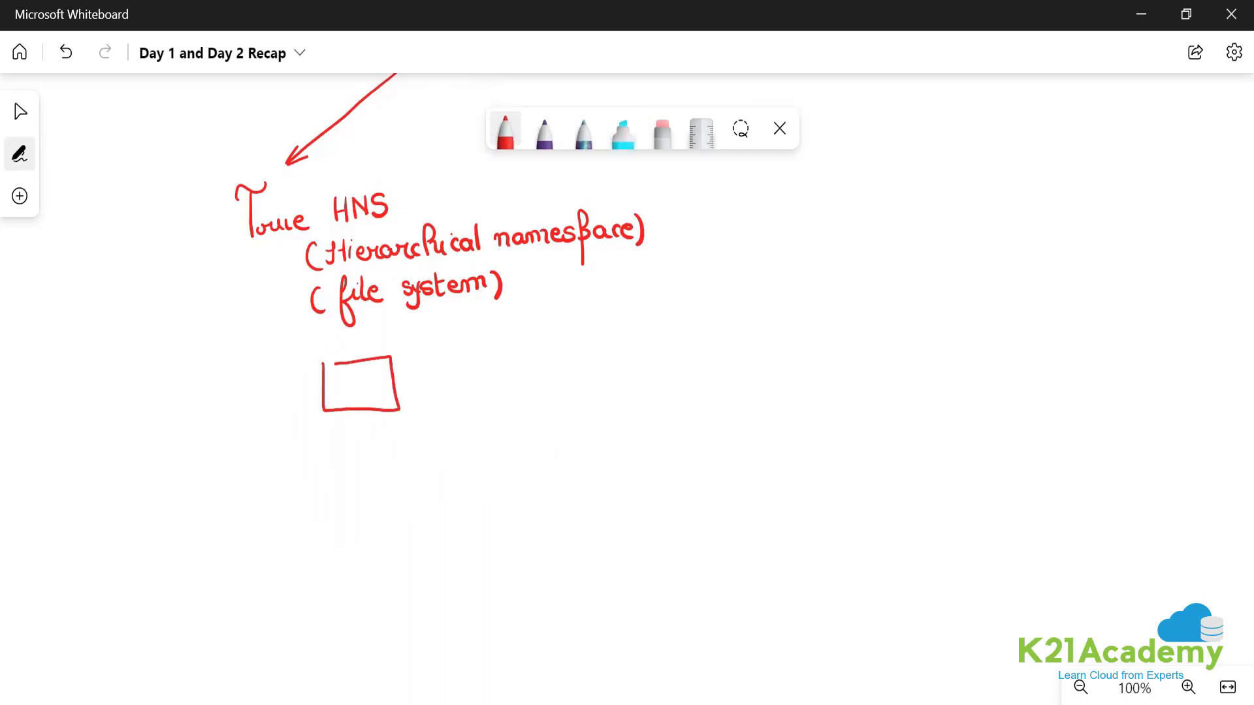
left_click_drag(328, 392, 356, 392)
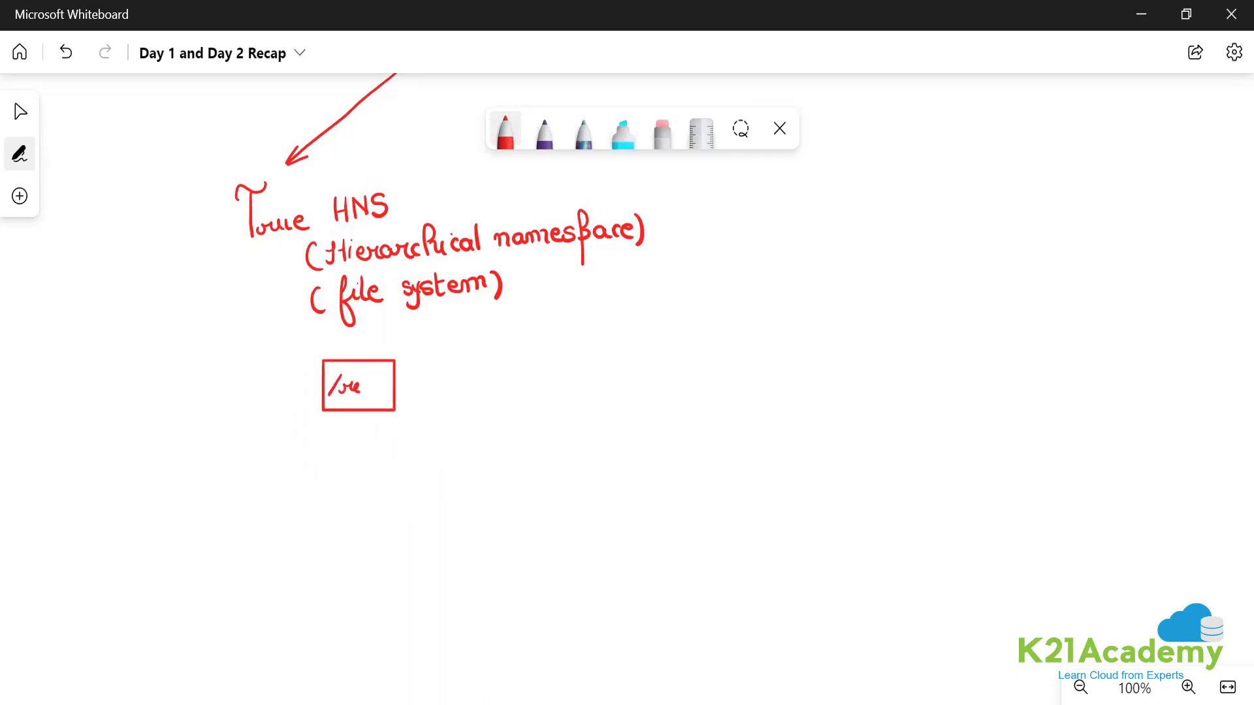
left_click_drag(344, 387, 416, 384)
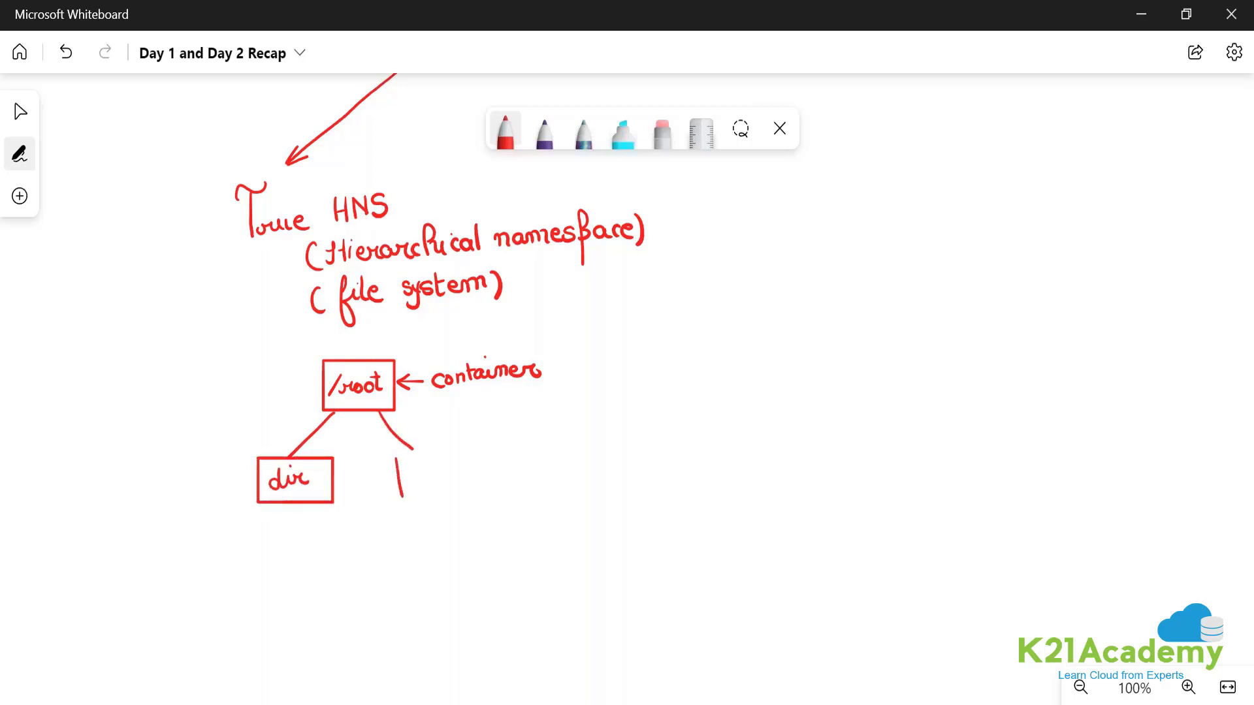
left_click_drag(391, 456, 496, 504)
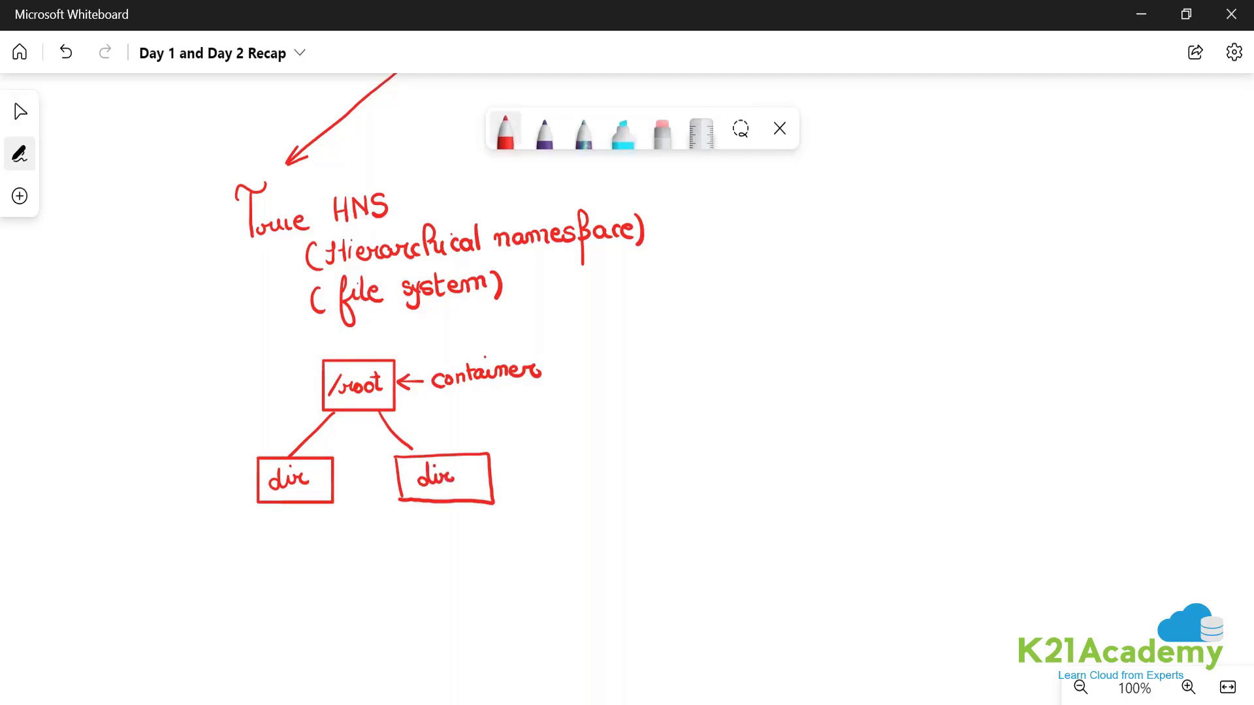
left_click_drag(284, 504, 239, 552)
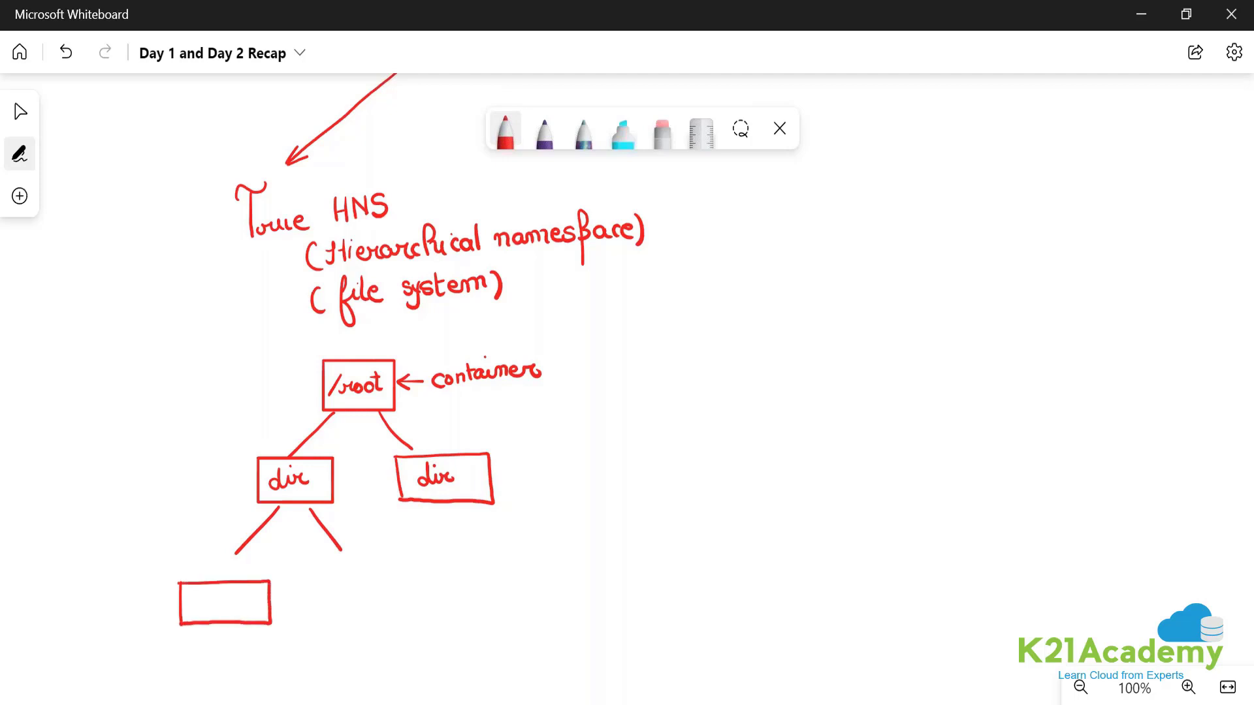
type("Sub")
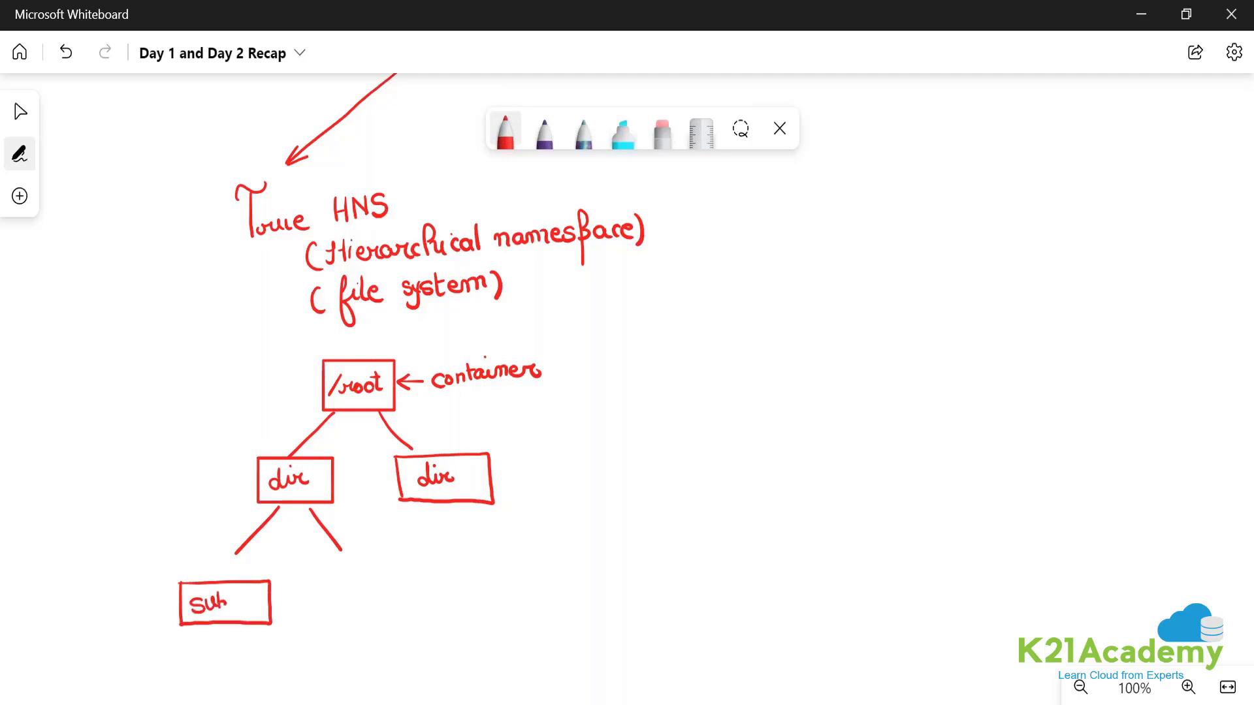
type("-dir")
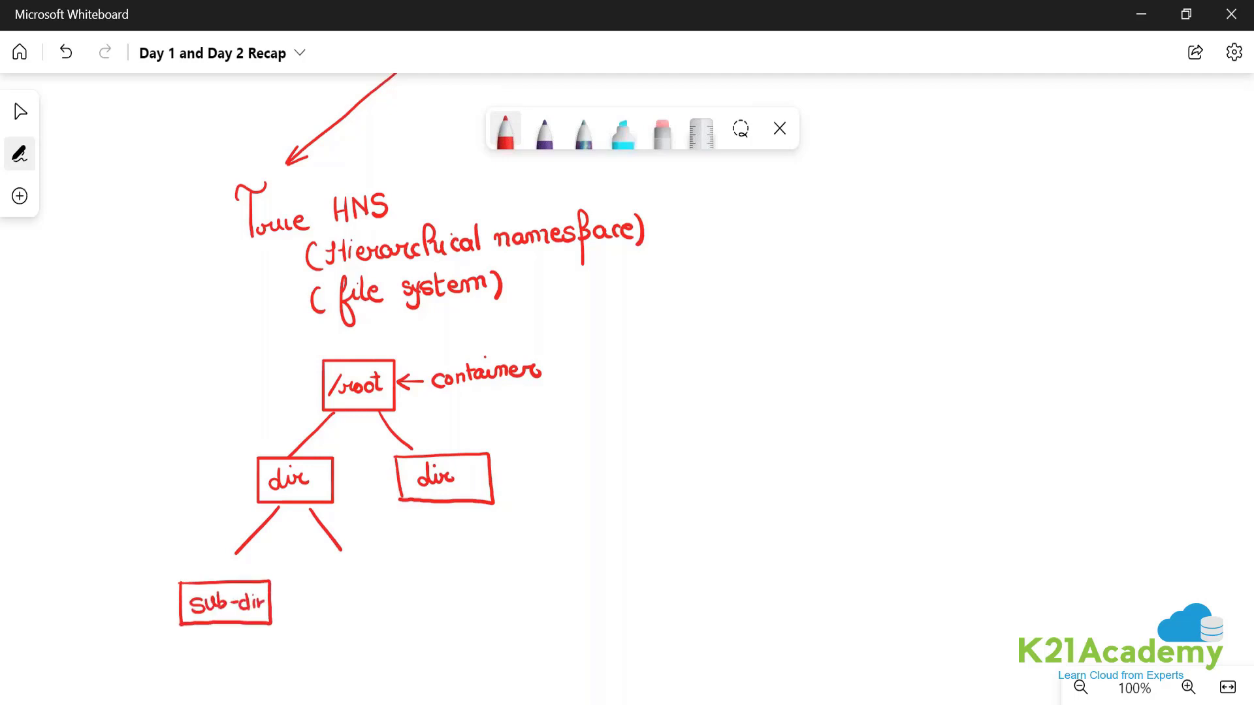
left_click_drag(306, 576, 428, 616)
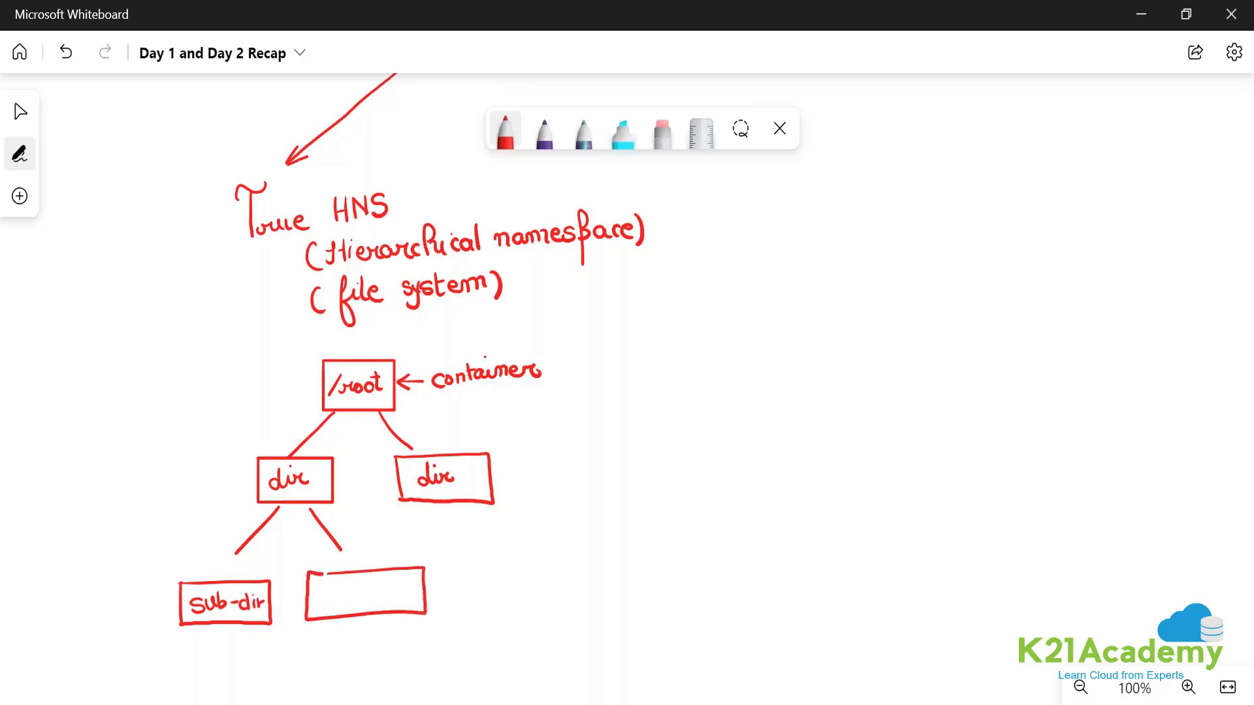
type("s")
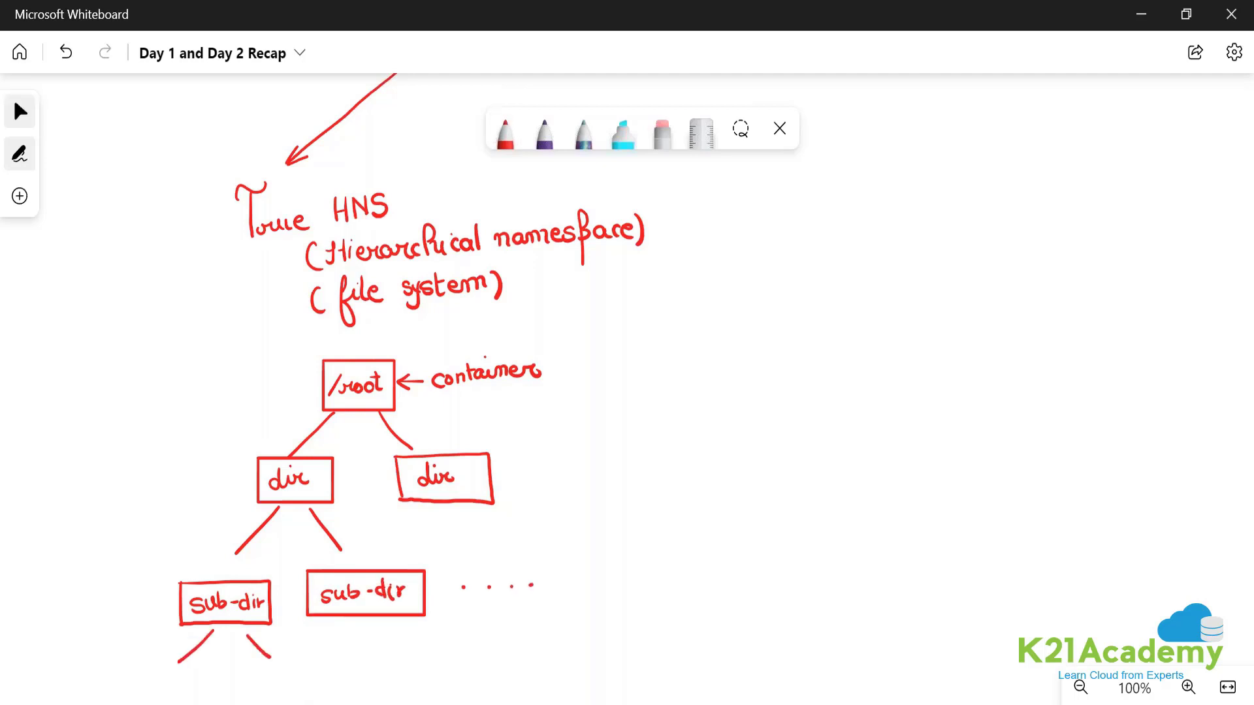
Add 'folders' and 'file' boxes beneath sub-dir and choose purple ink.
scroll("down", 3)
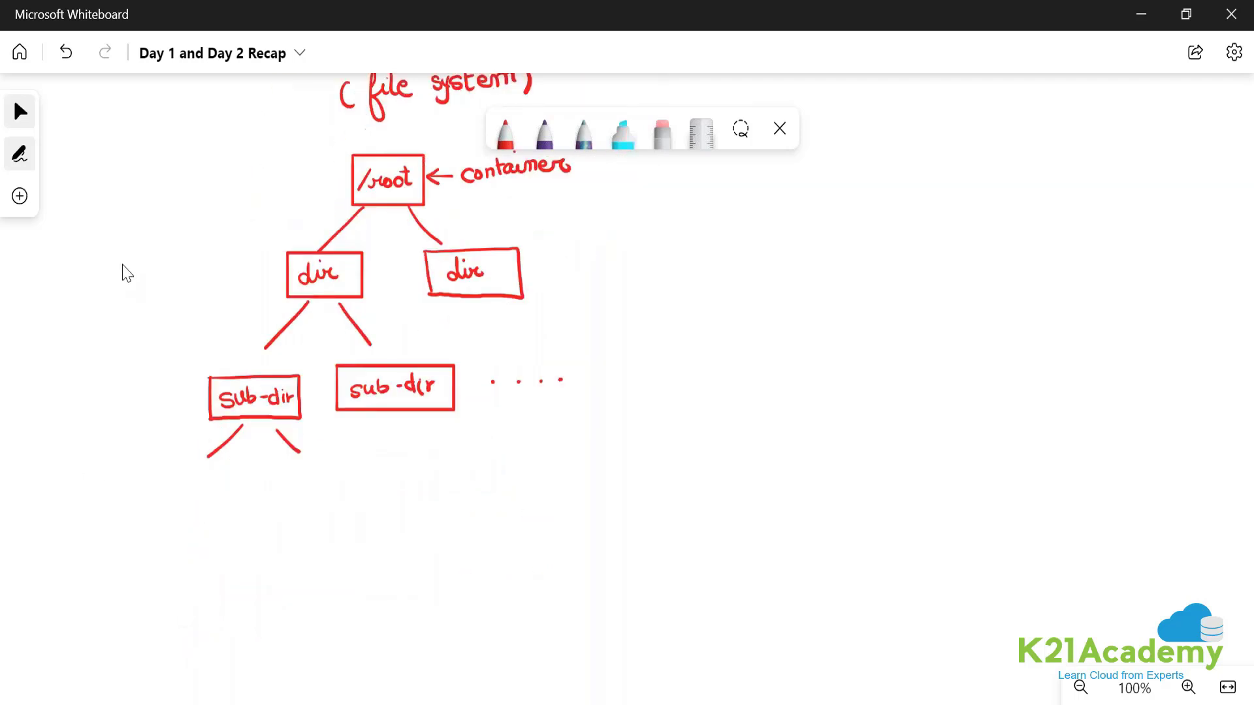
left_click_drag(168, 479, 248, 520)
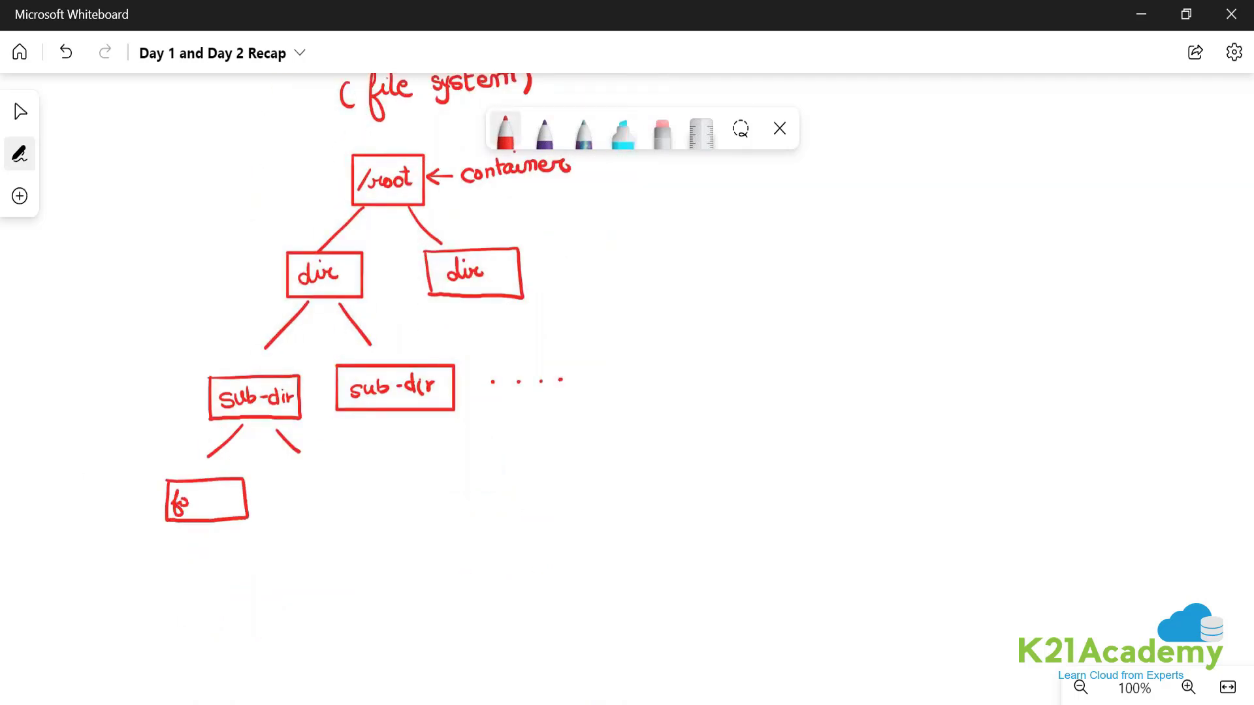
type("folders")
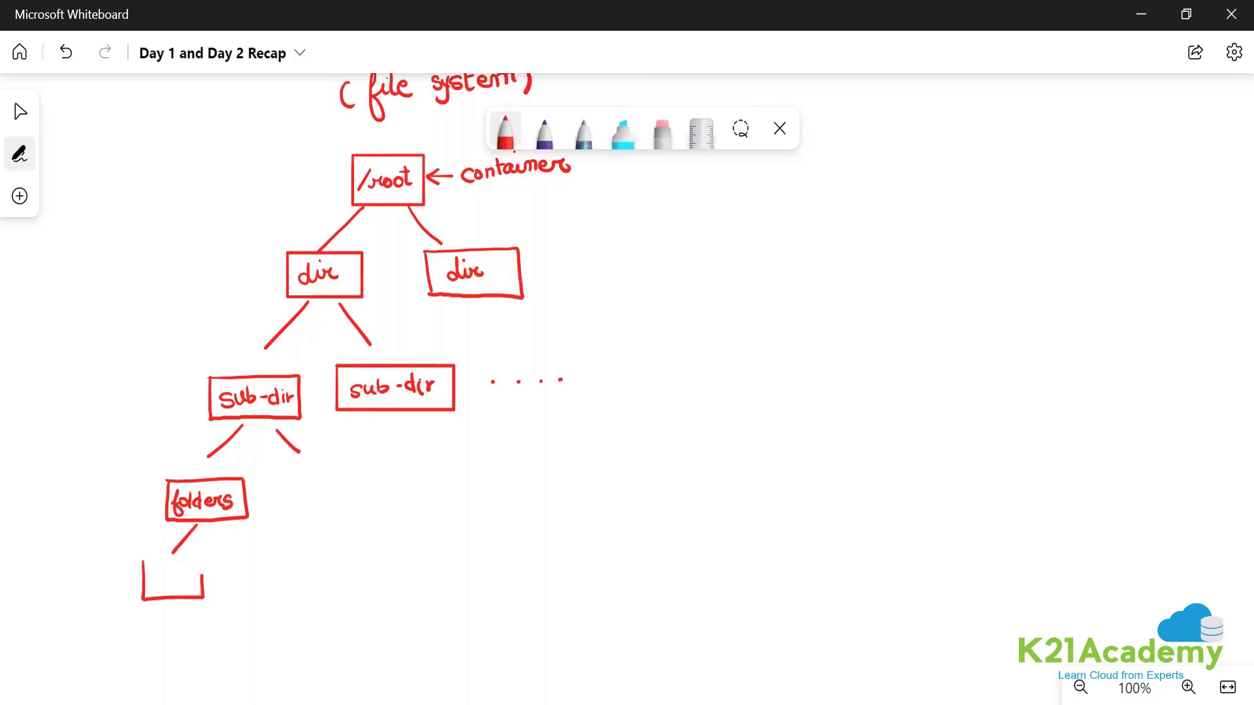
type("file")
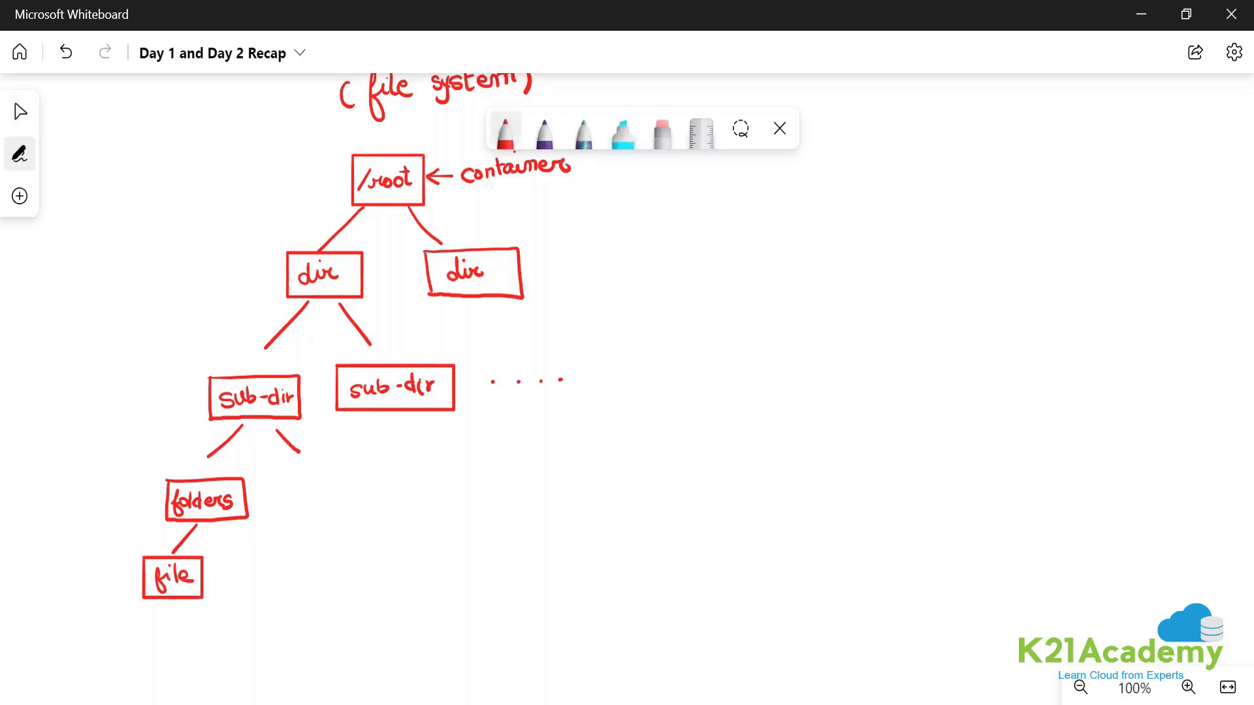
left_click(505, 128)
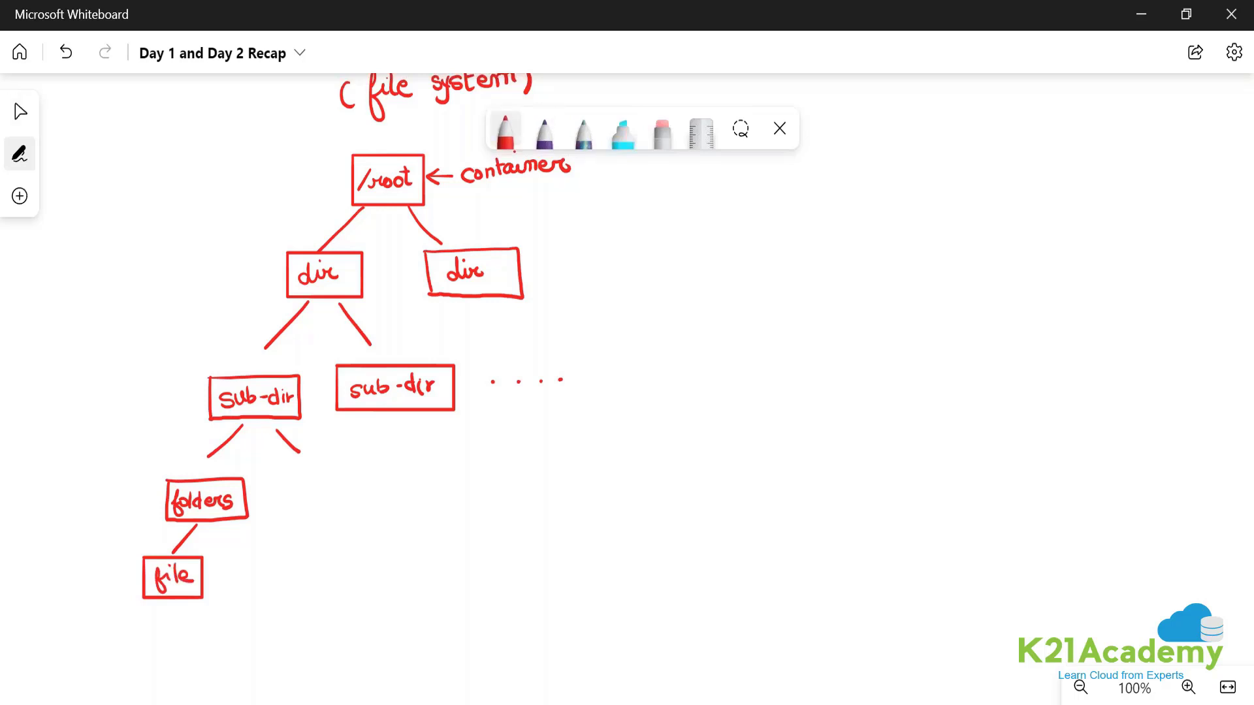
left_click(543, 131)
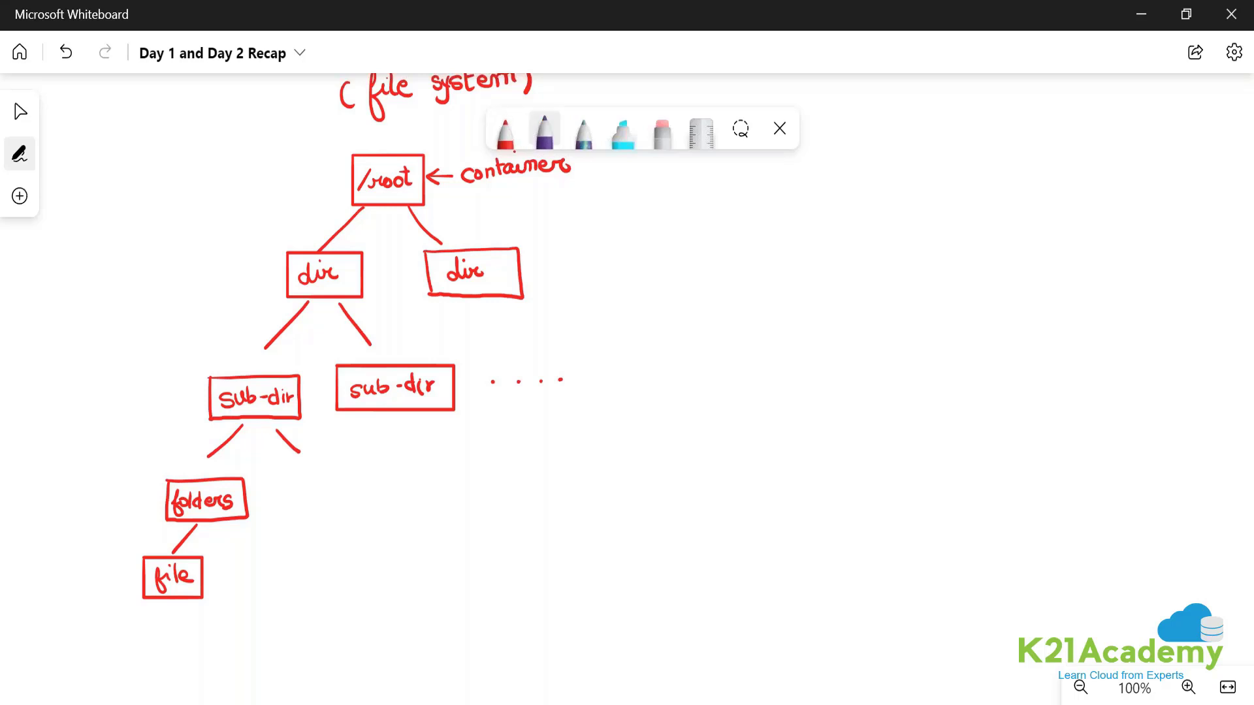
Draw a tall purple brace beside the whole tree labelled 'HNS'.
left_click_drag(88, 160, 88, 616)
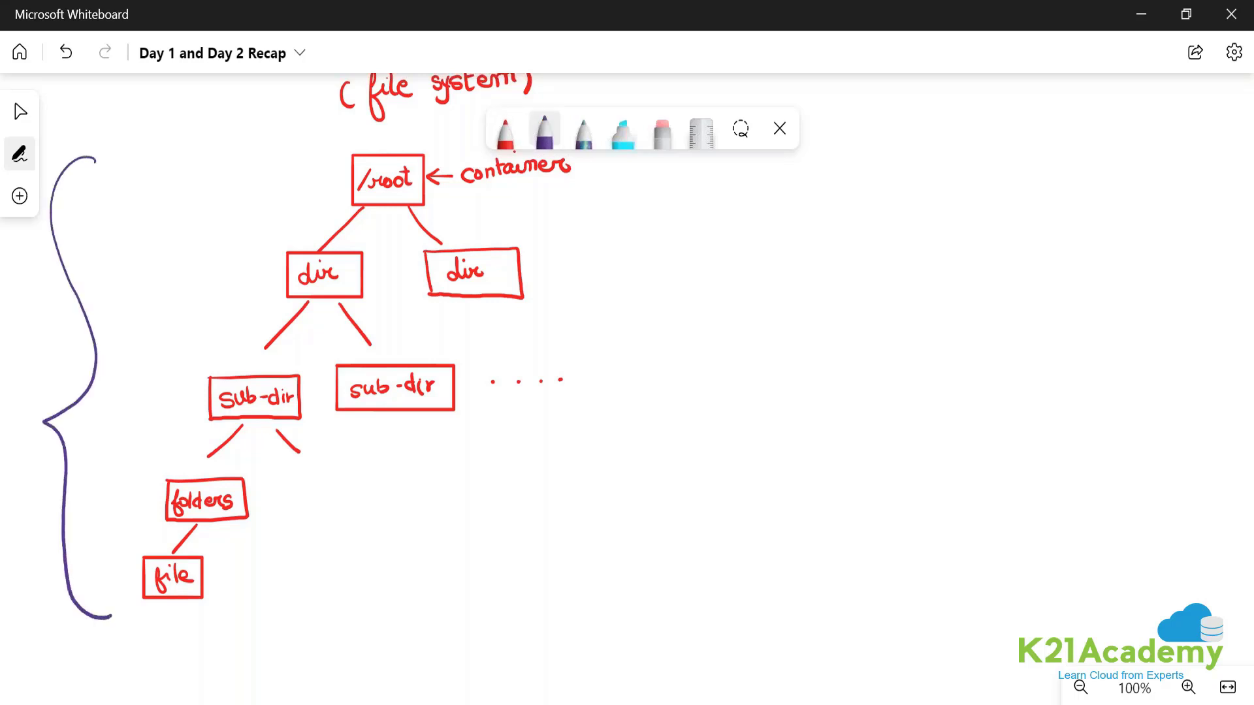
type("HI")
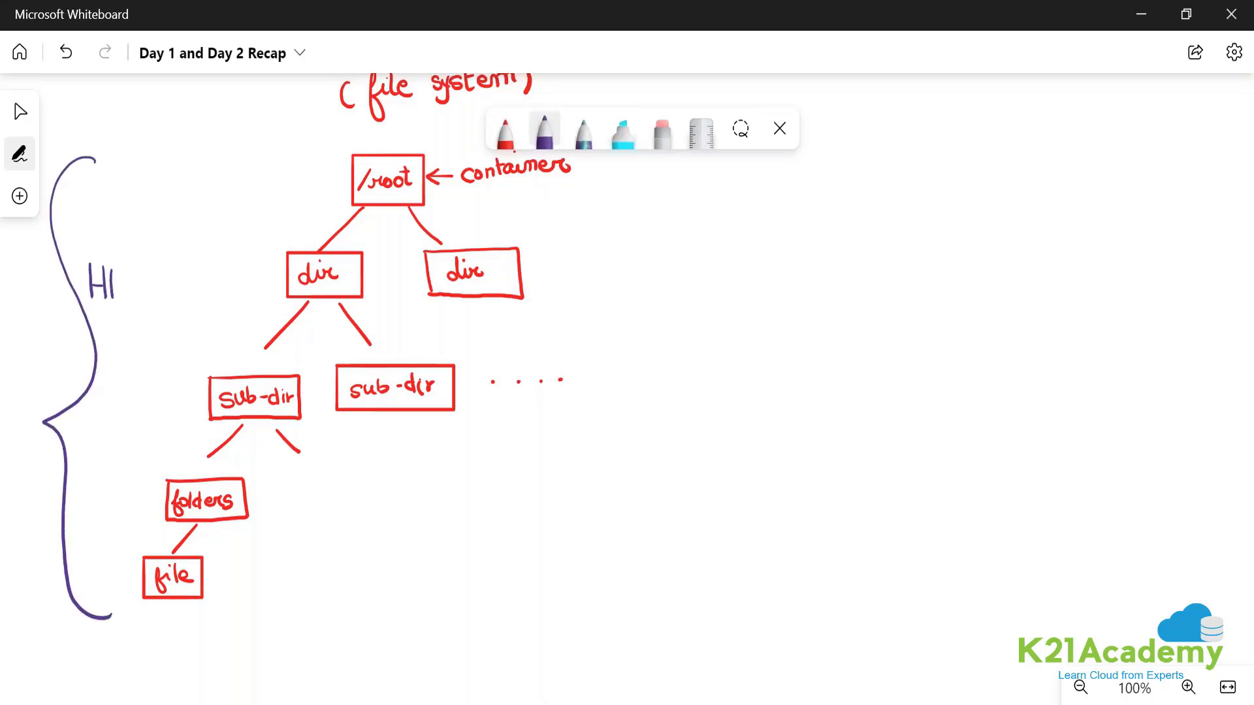
type("NS")
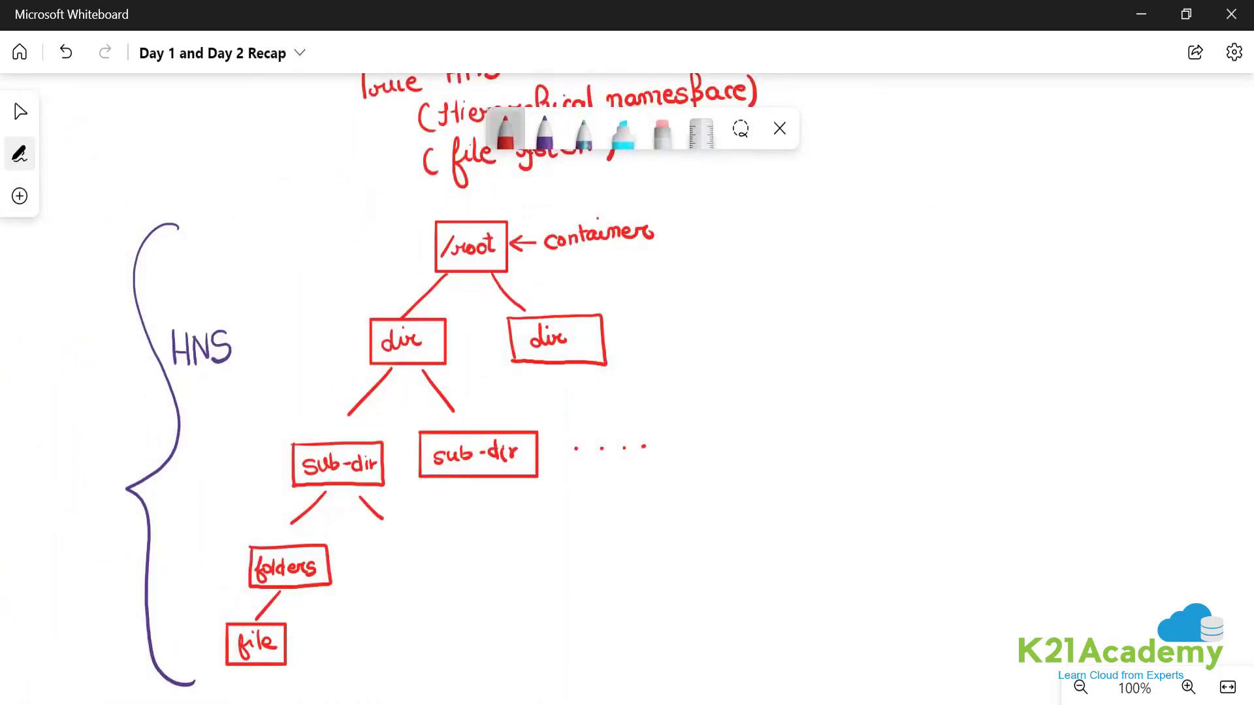
Trace the /root-to-folders branch with an orange loop labelled 'true path'.
left_click(502, 131)
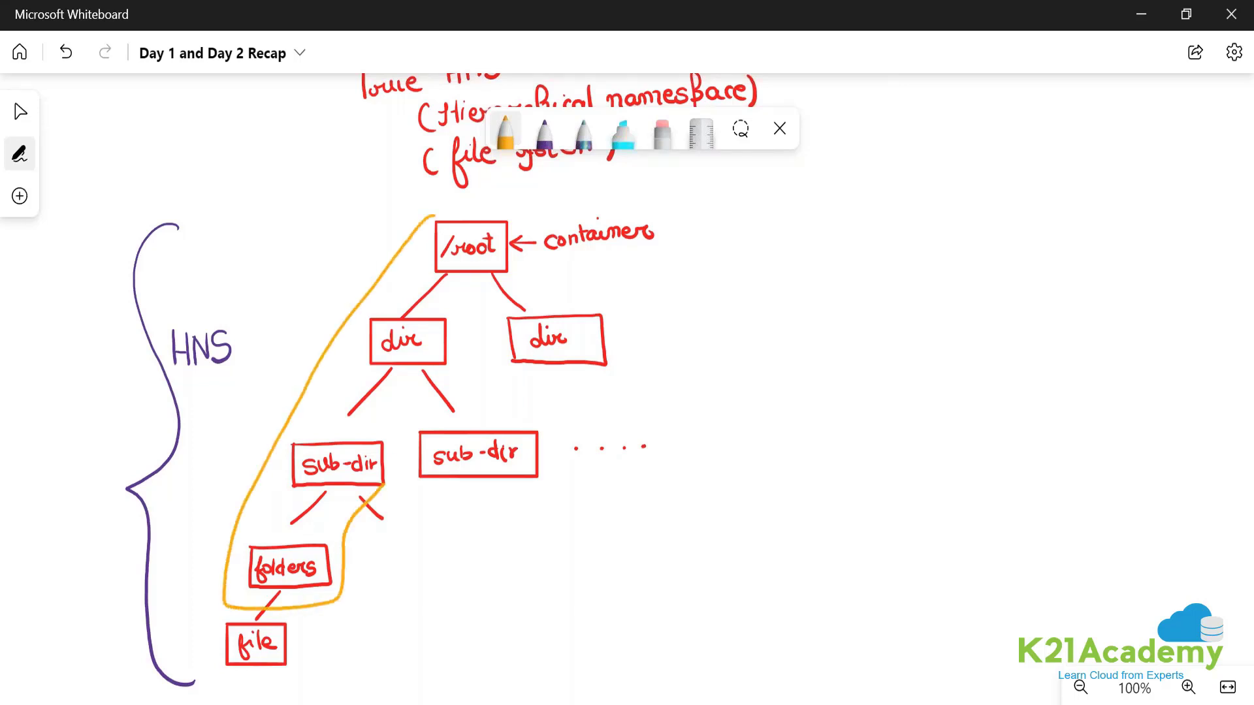
left_click_drag(496, 200, 384, 496)
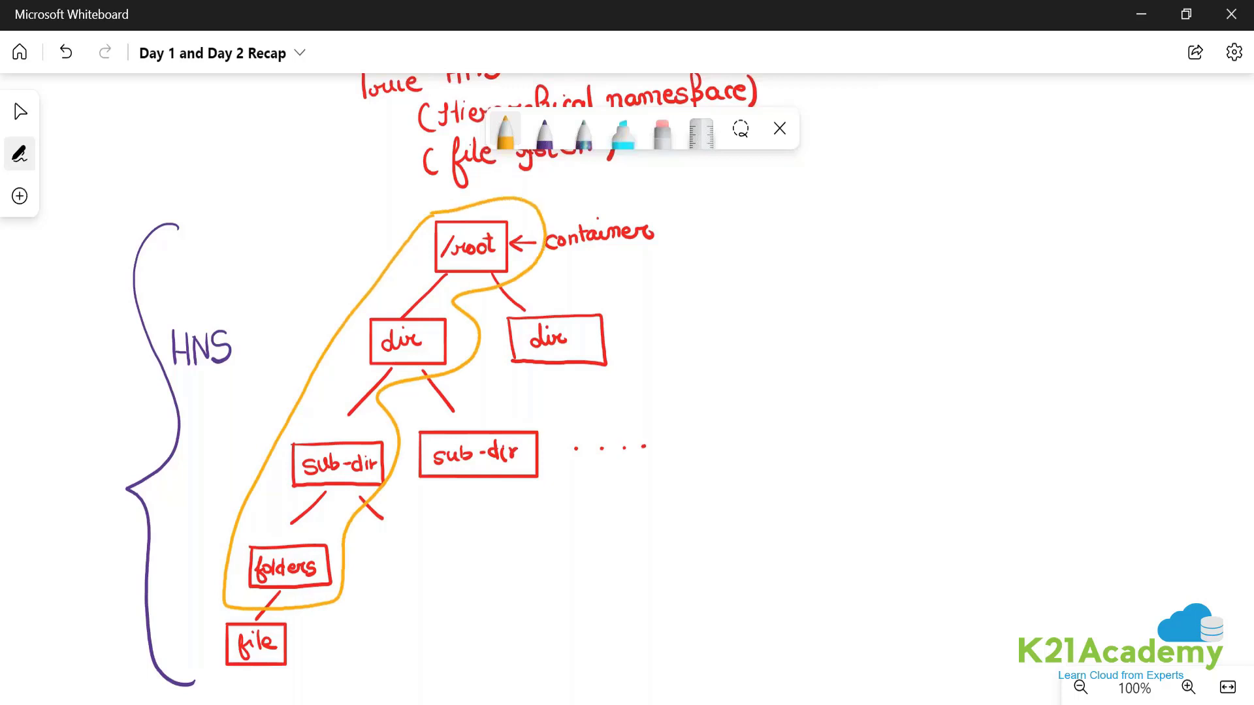
left_click_drag(264, 364, 271, 392)
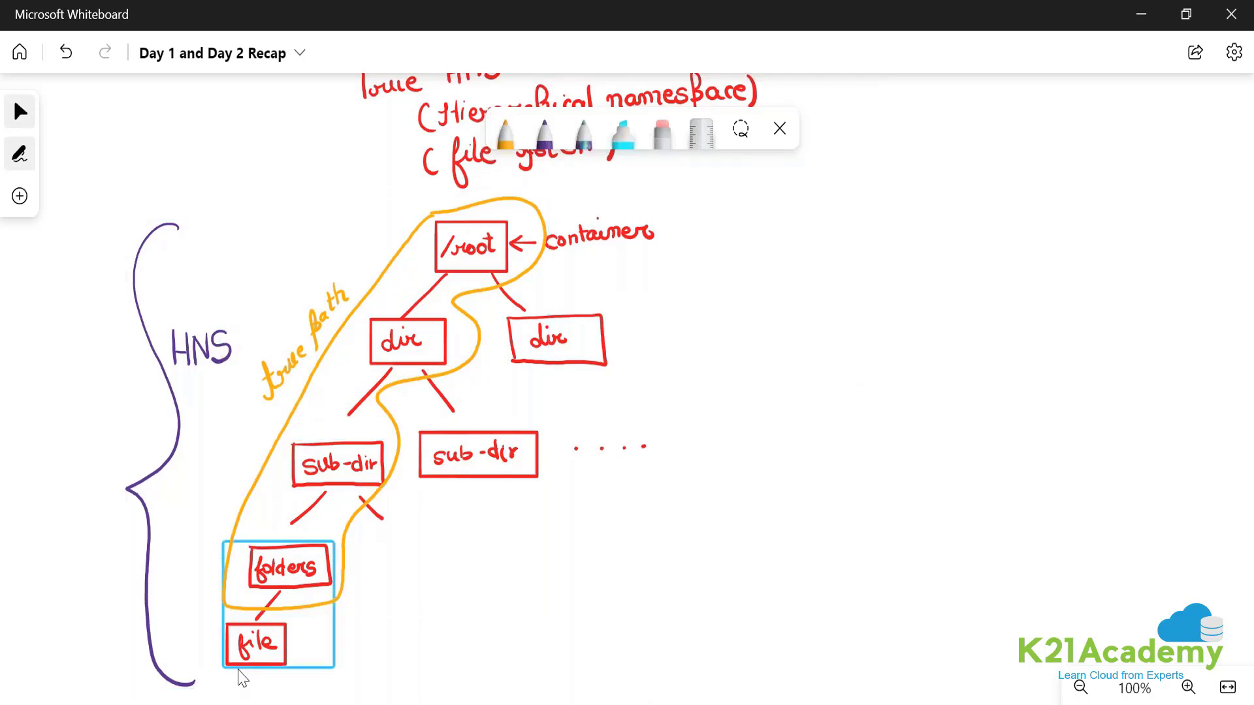
mouse_move(257, 669)
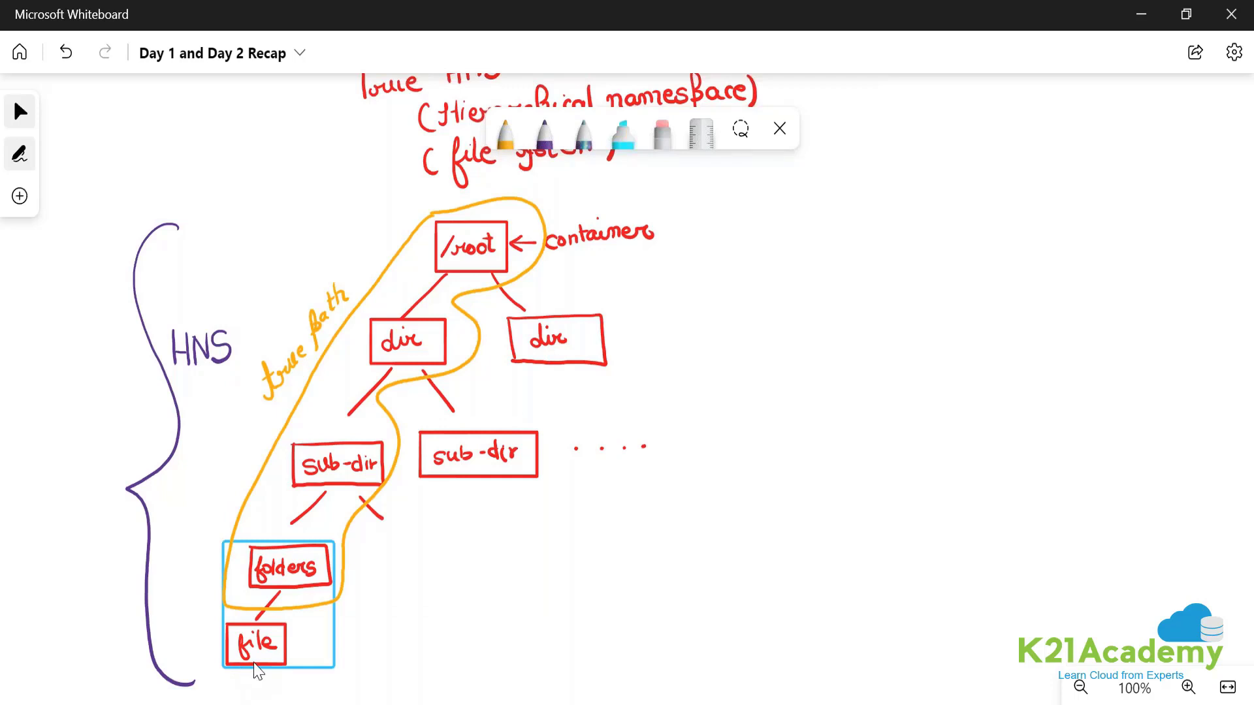
mouse_move(303, 592)
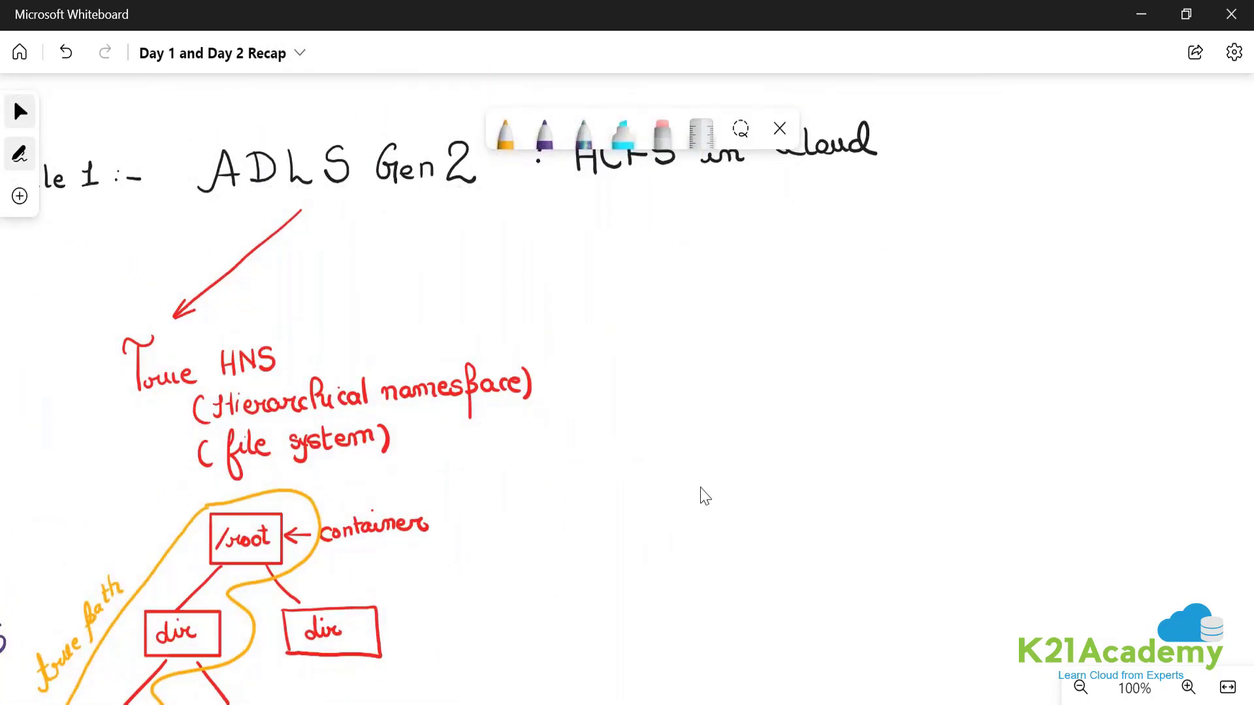
Draw a red Security arrow from ADLS Gen2 to 'POSIX ACLs [Access Control list]'.
scroll("down", 3)
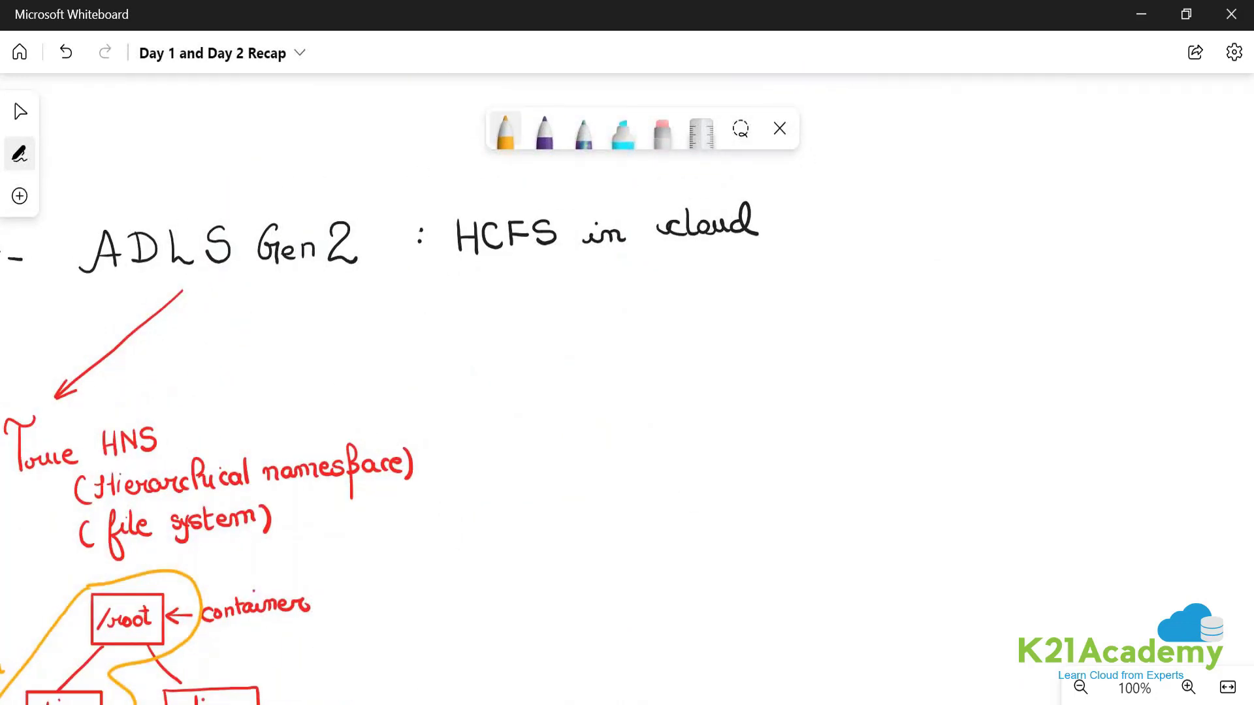
left_click(503, 129)
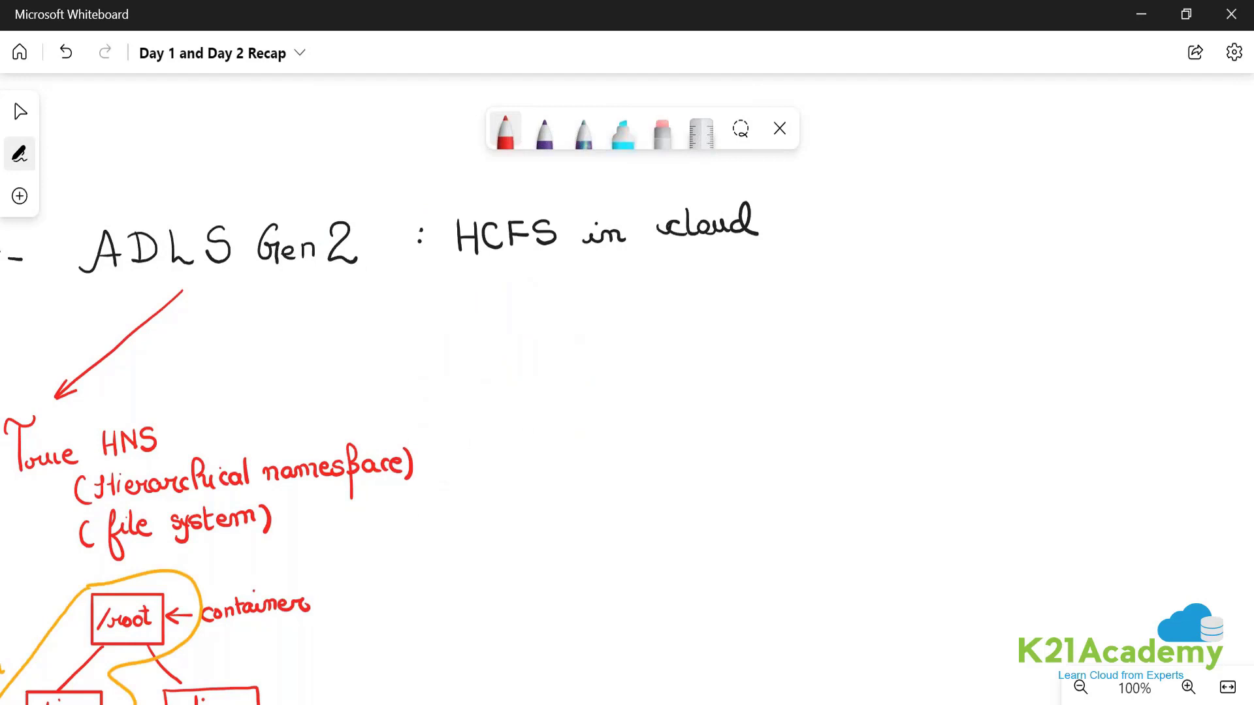
left_click_drag(364, 275, 709, 366)
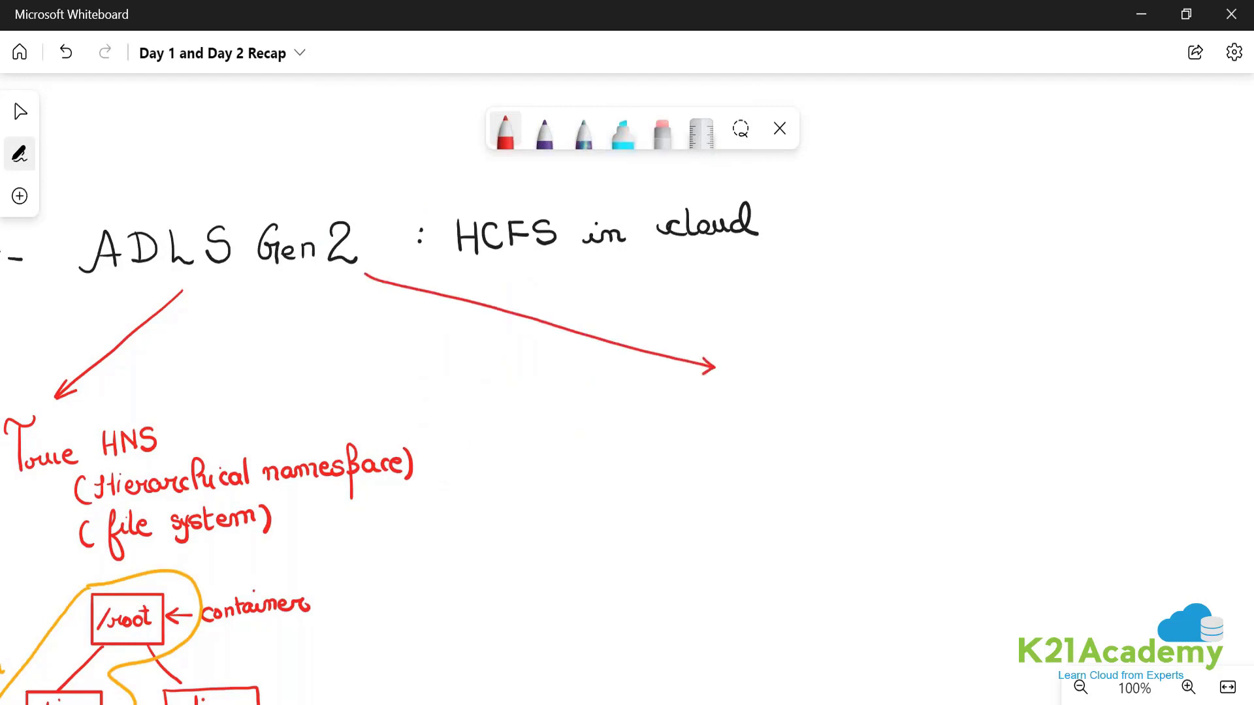
type("Se")
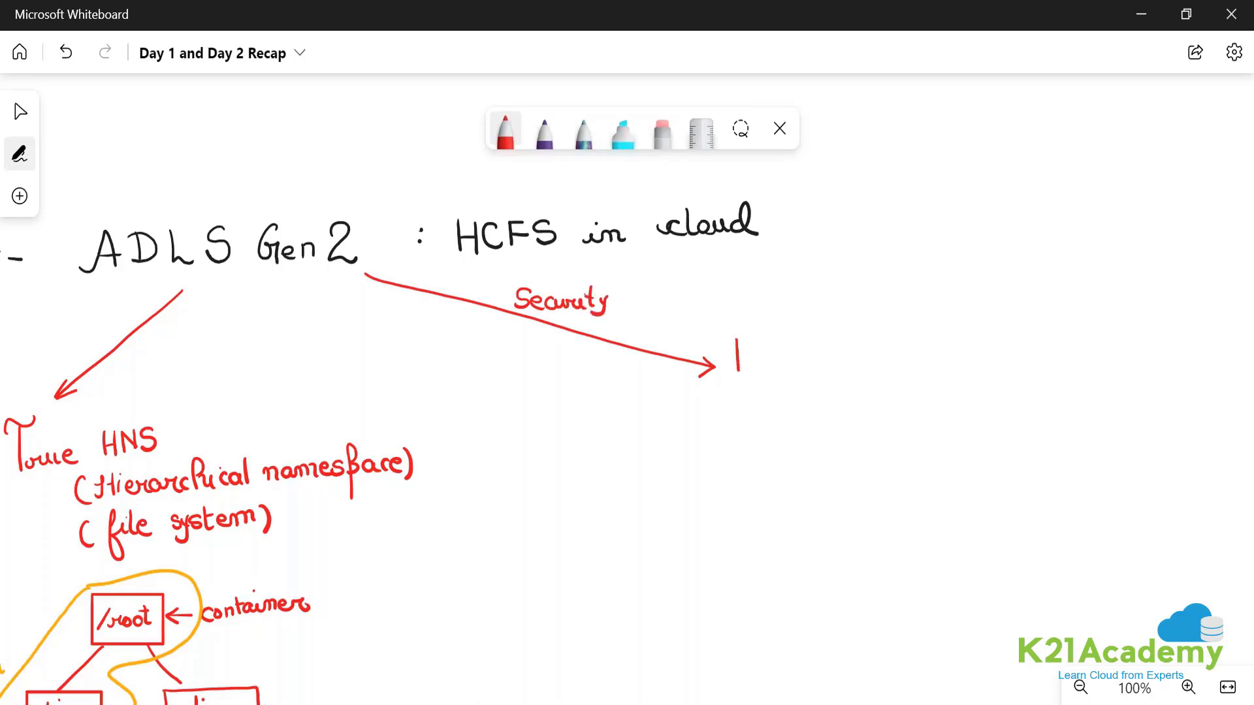
left_click_drag(731, 352, 791, 360)
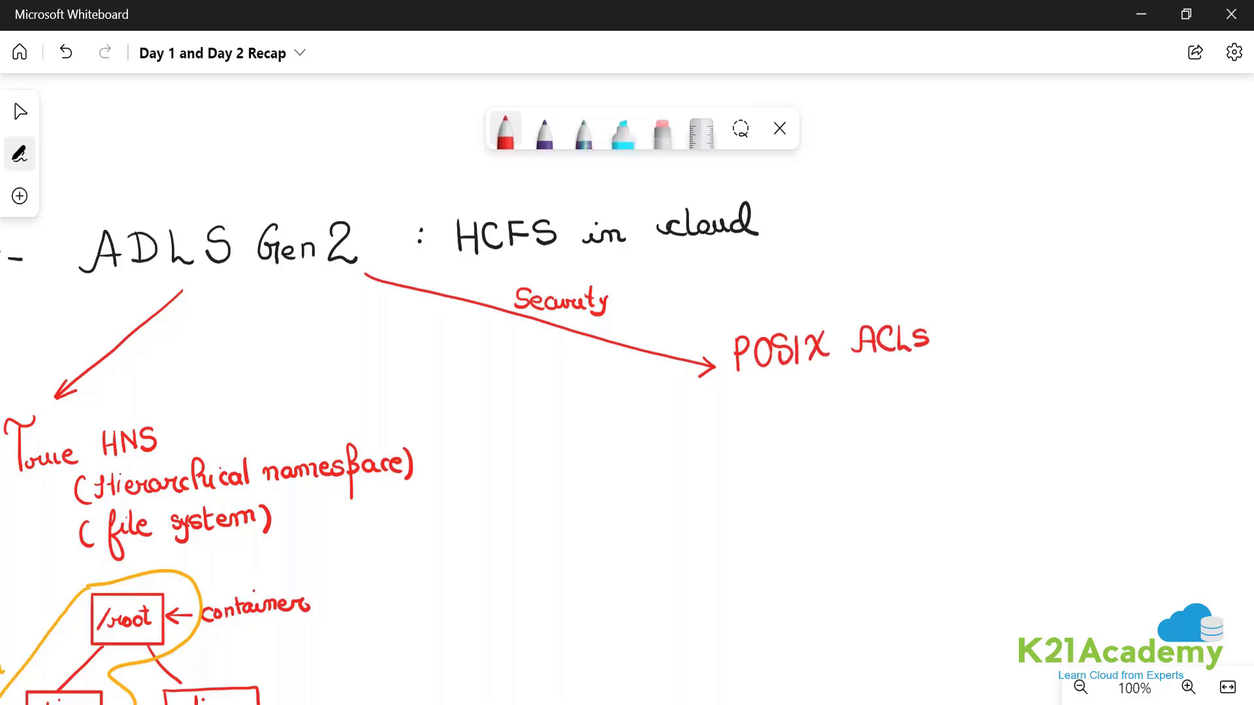
left_click_drag(799, 376, 848, 407)
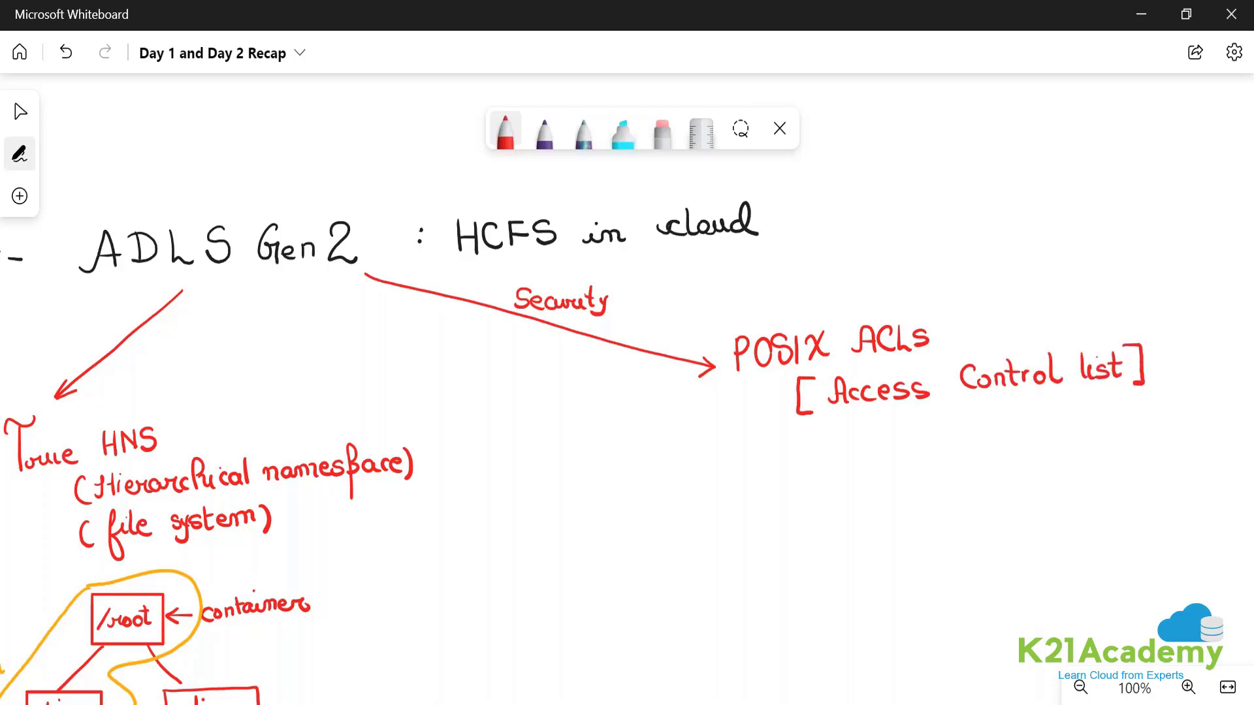
Note '[rwx] → folder and file' and add '→ big data workloads' after HCFS.
left_click_drag(743, 448, 808, 460)
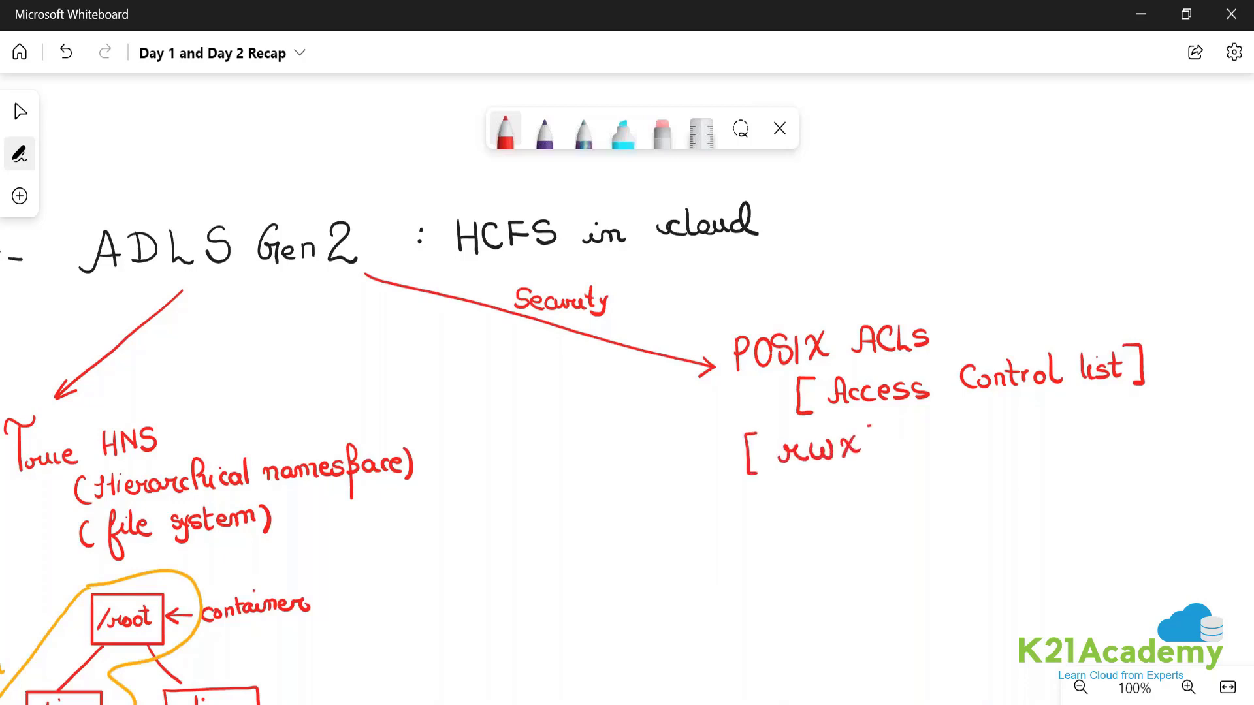
left_click_drag(867, 447, 964, 436)
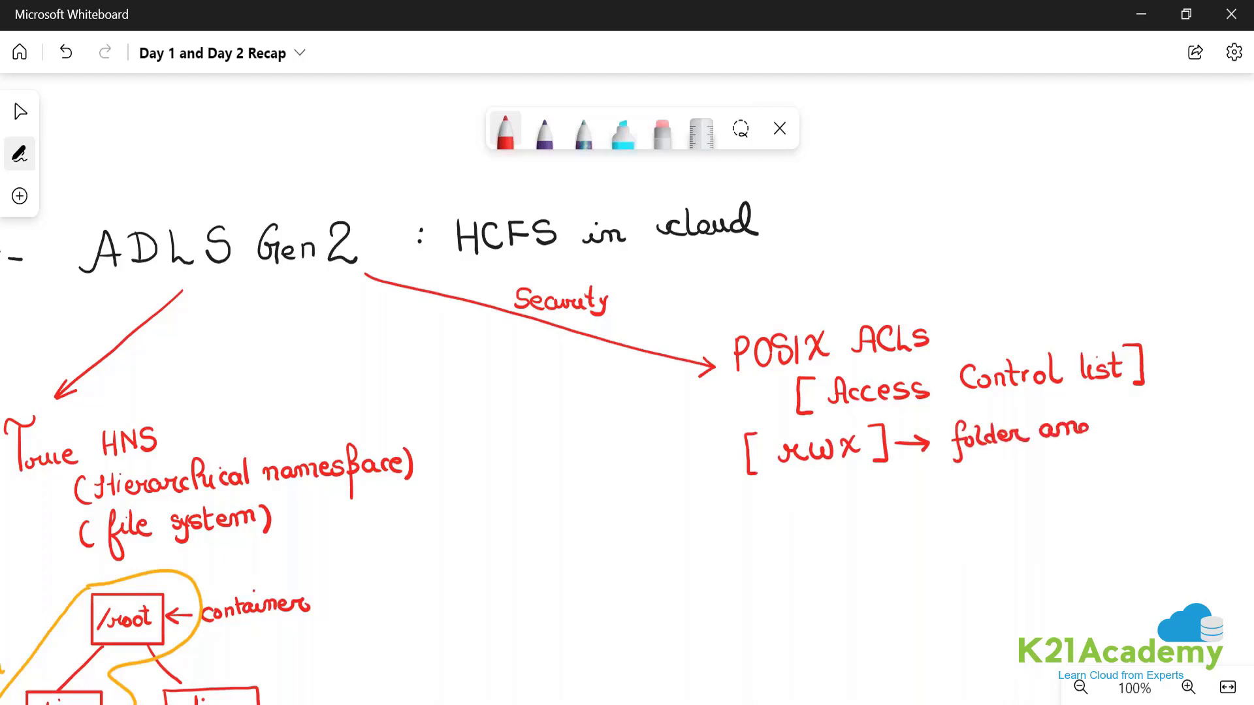
left_click_drag(1087, 436, 1008, 492)
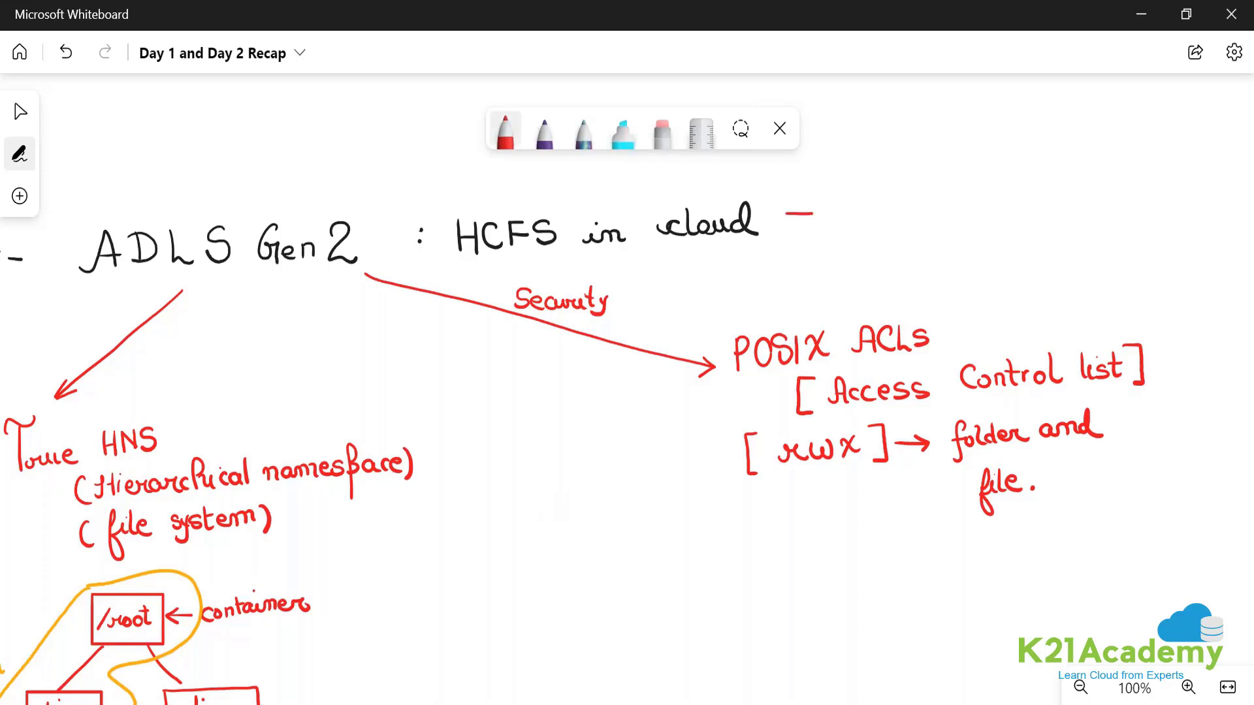
left_click_drag(787, 214, 868, 232)
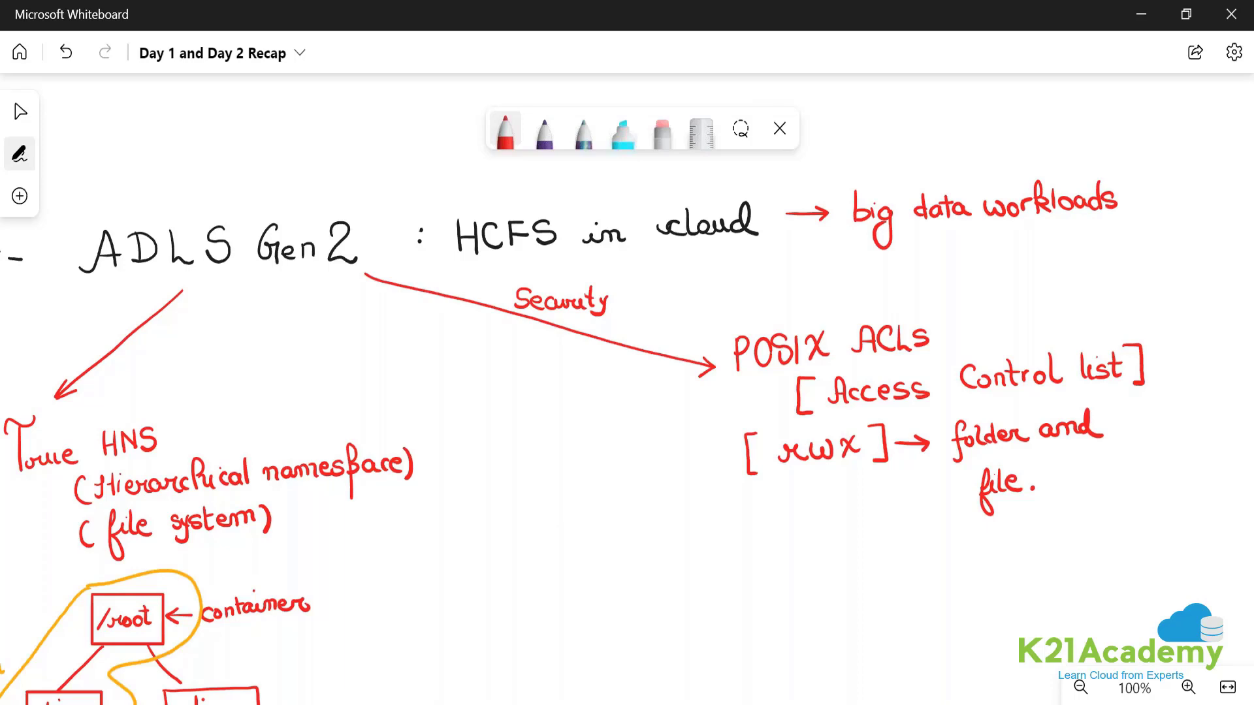
left_click(19, 111)
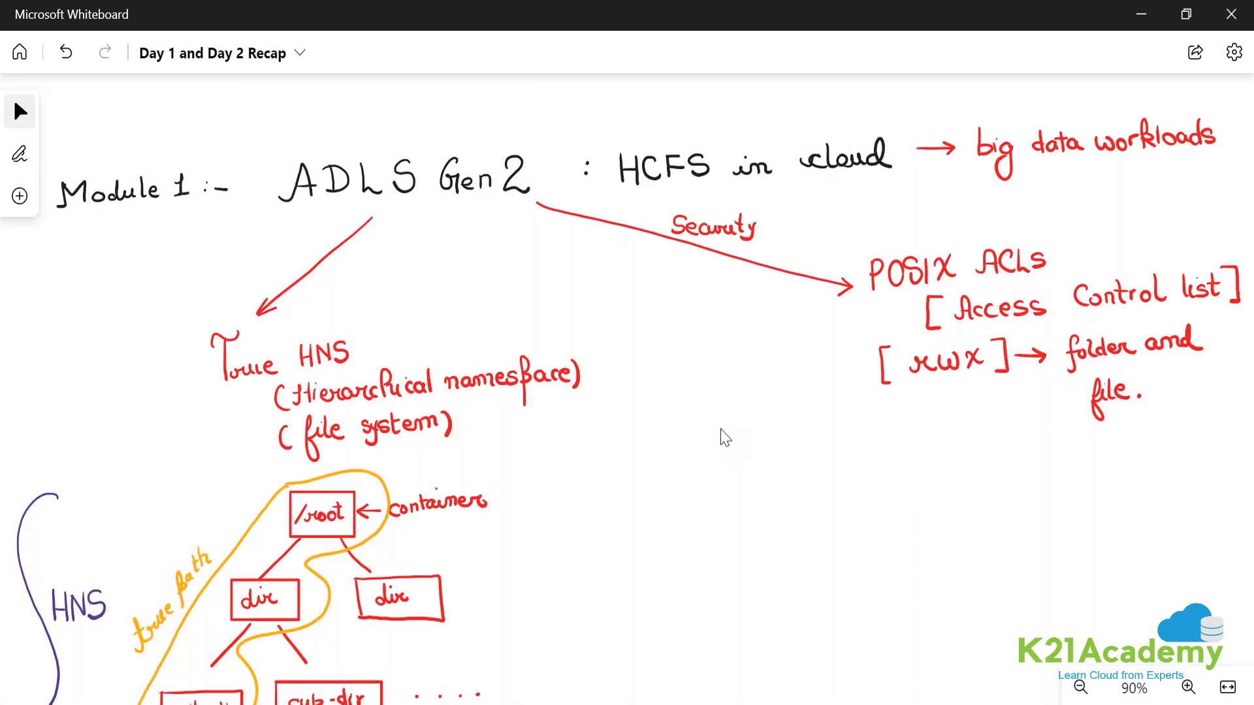
mouse_move(721, 572)
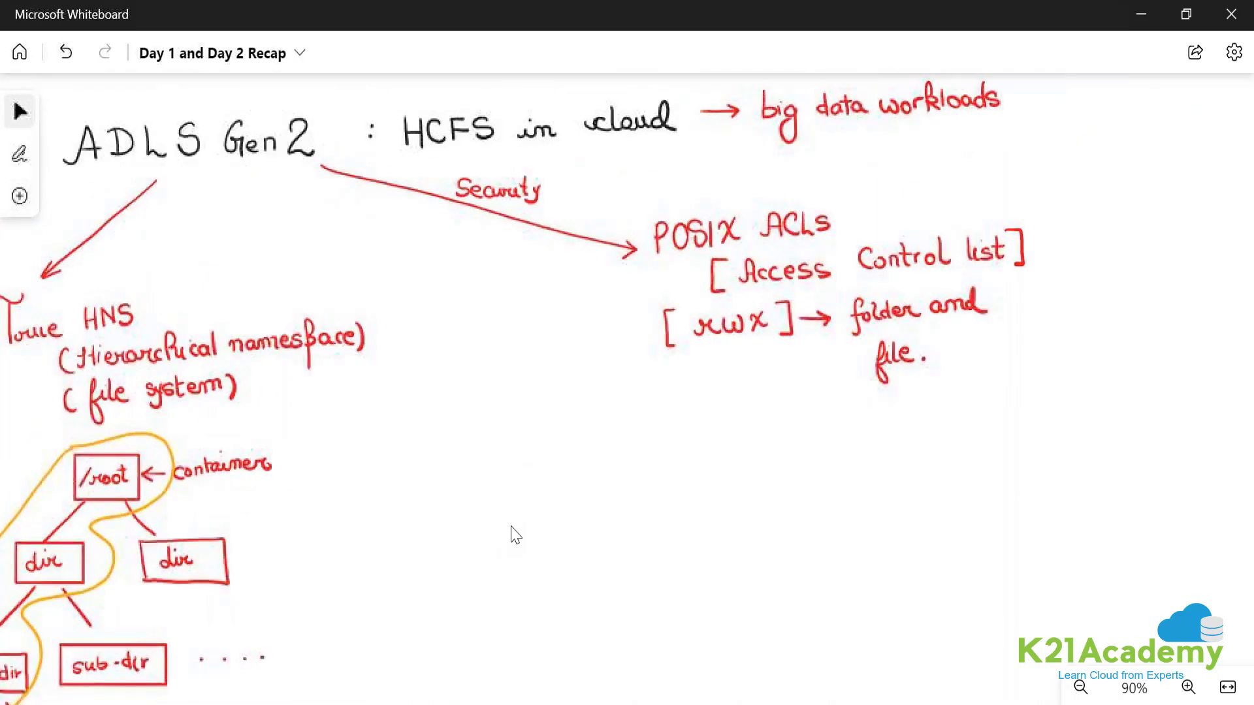
scroll("down", 3)
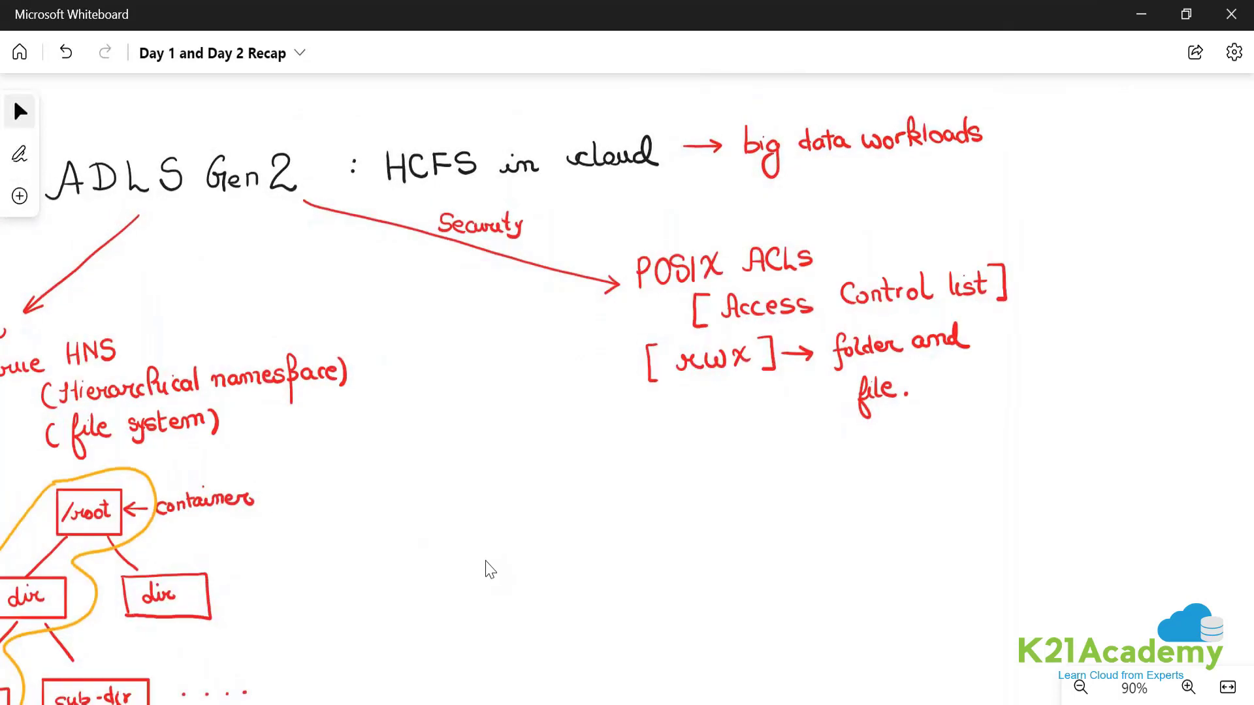
scroll("down", 3)
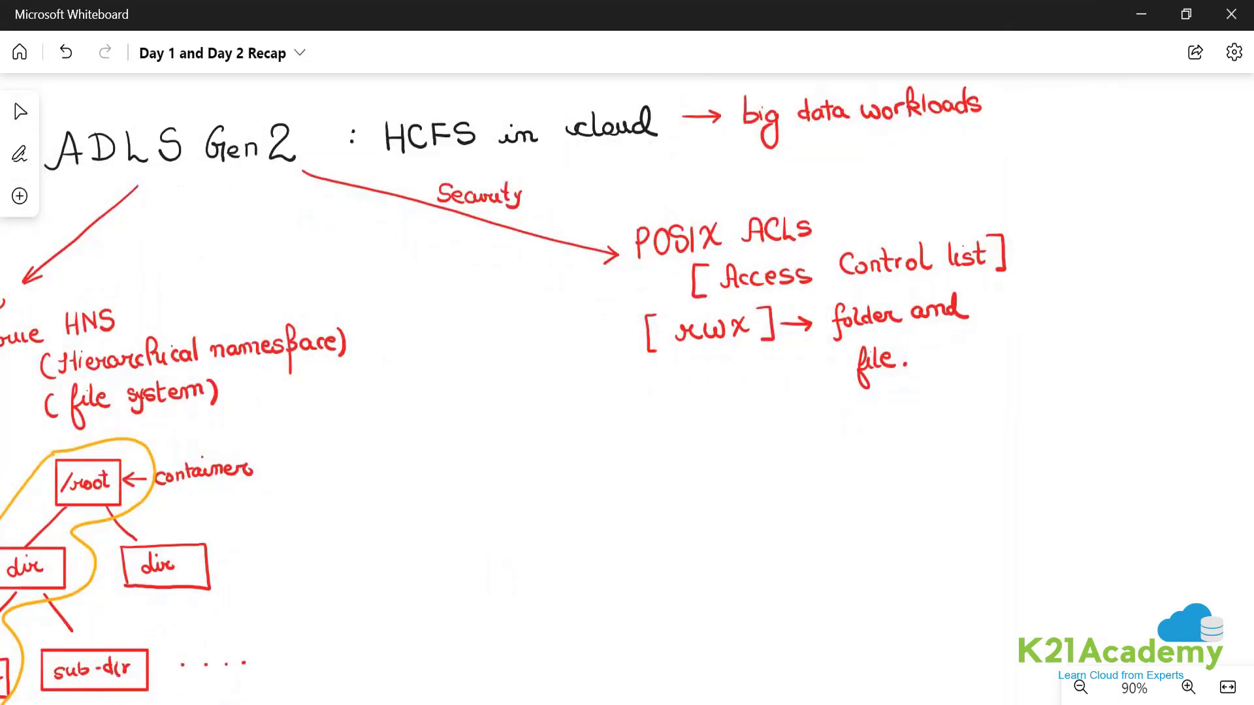
Write 'Programmatic: 1.) .blob.core.windows.net 2.) .dfs.core.windows.net', crossing out the blob endpoint.
left_click_drag(370, 484, 367, 531)
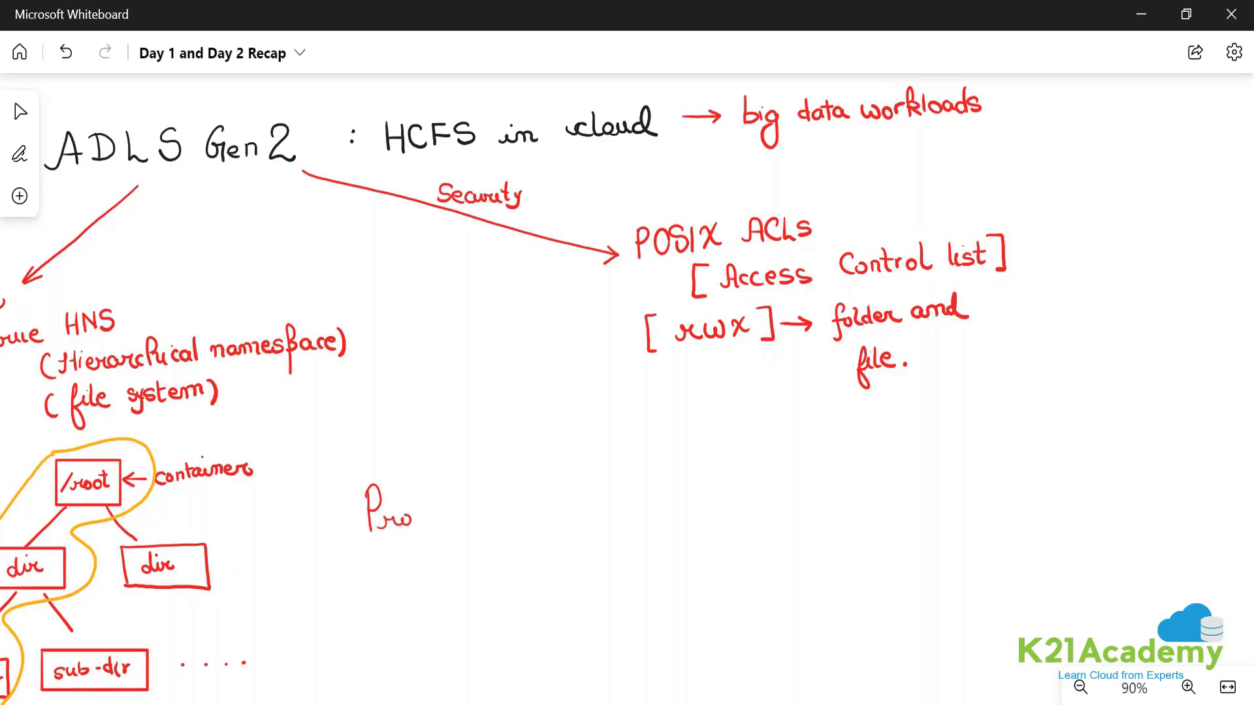
type("grammatic : 1) .blol")
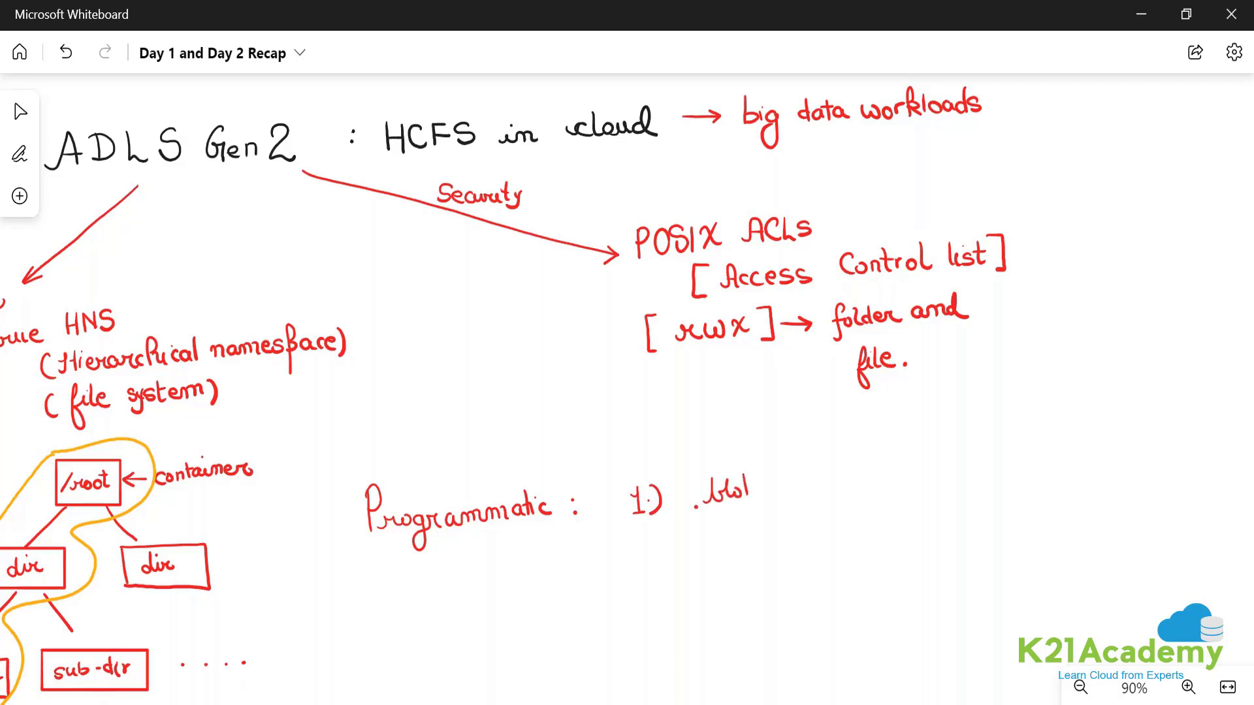
type("blob.core.windows.net")
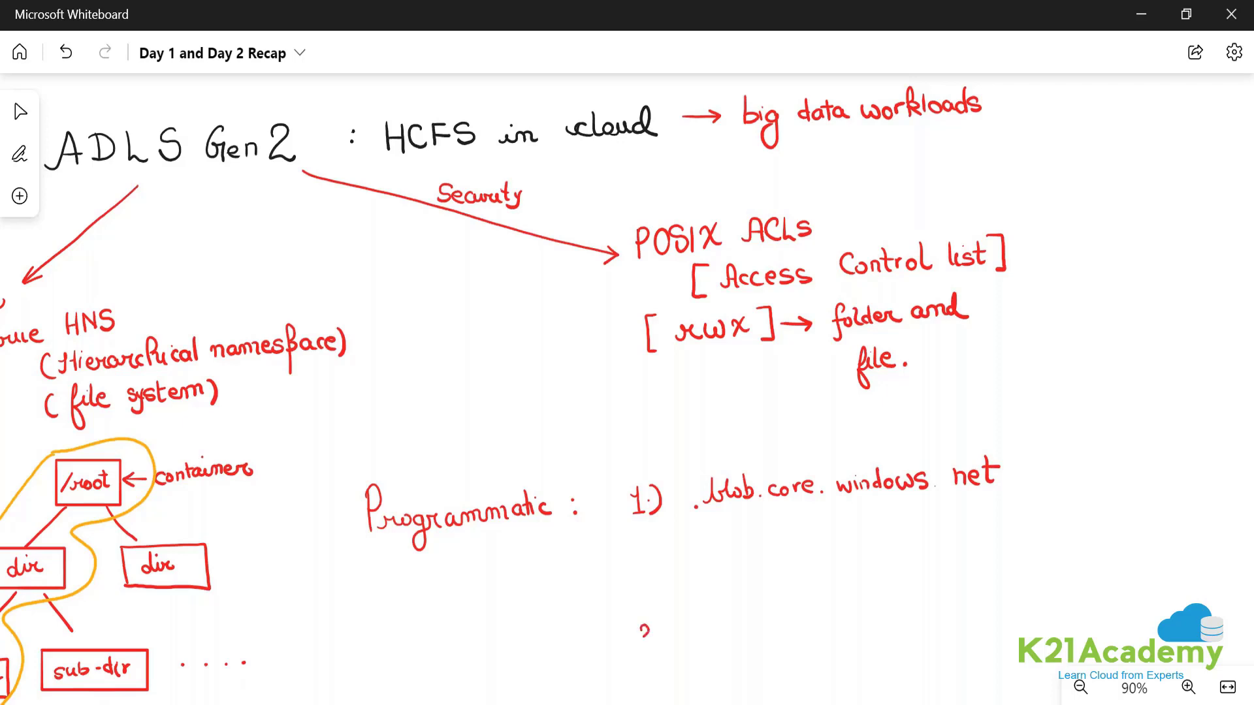
type("2.) .dfs.core.")
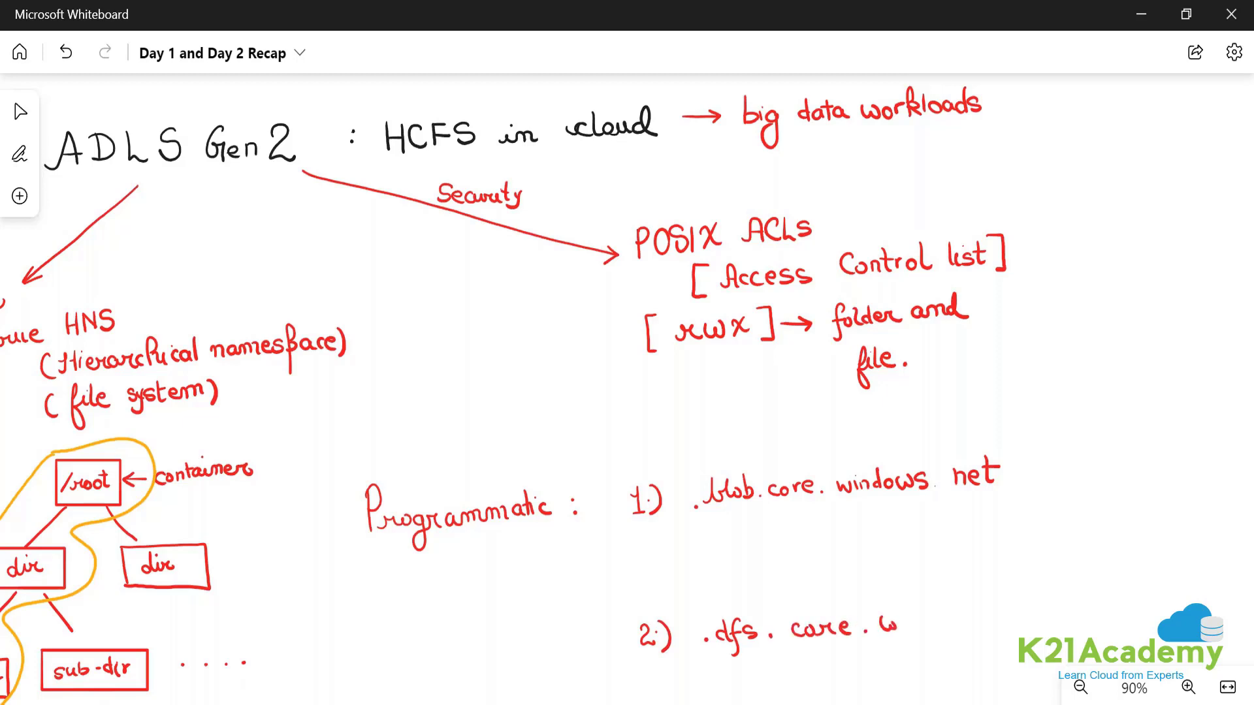
type("windows . net")
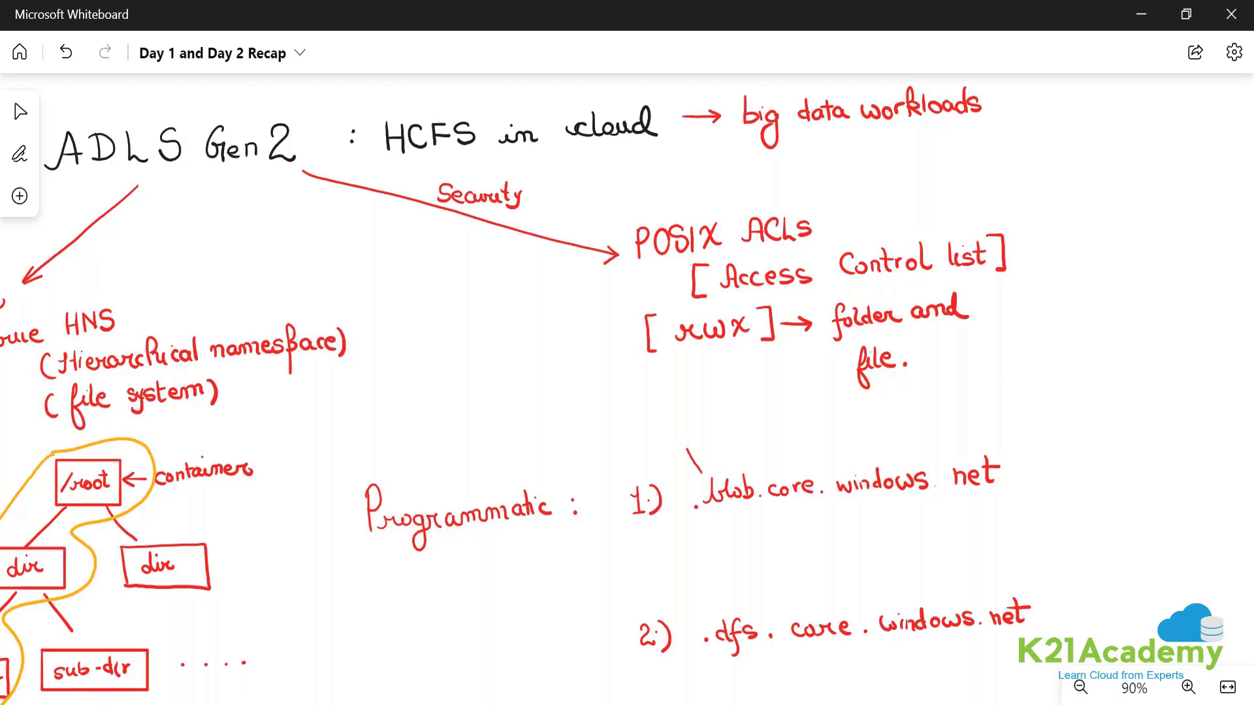
left_click_drag(684, 452, 695, 480)
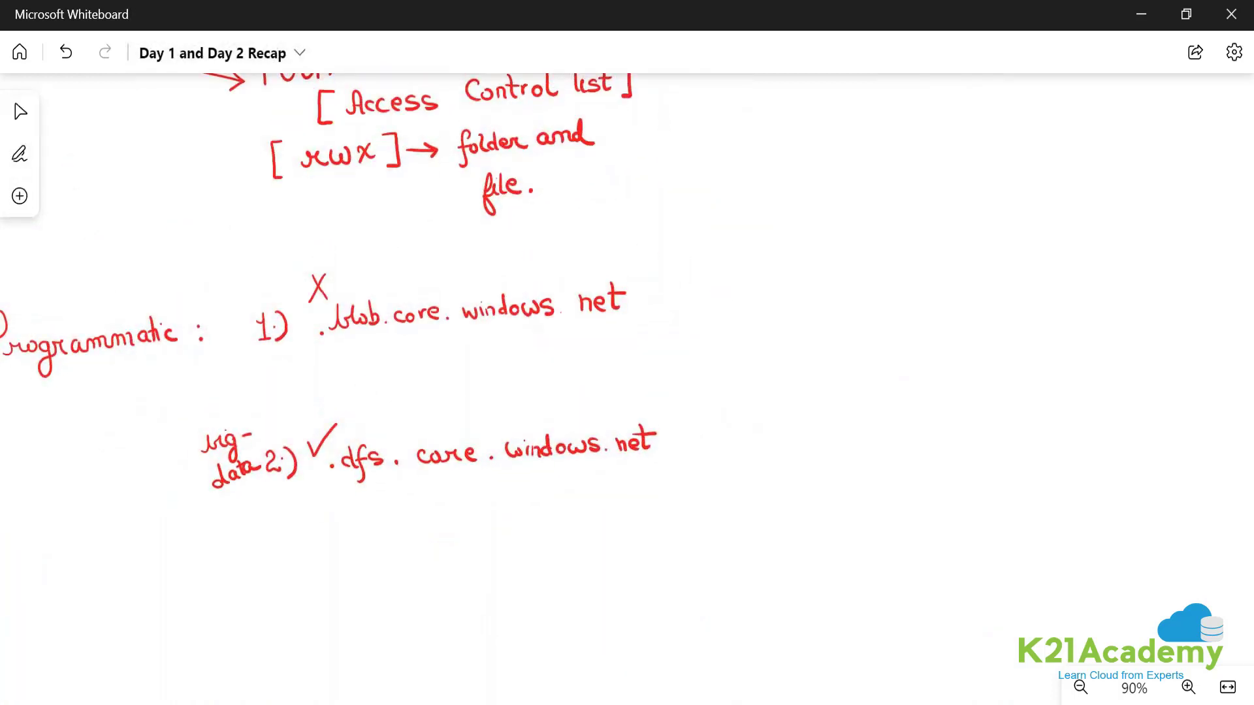
Draw an arrow from the blob endpoint to 'wasbs'.
left_click_drag(663, 295, 716, 294)
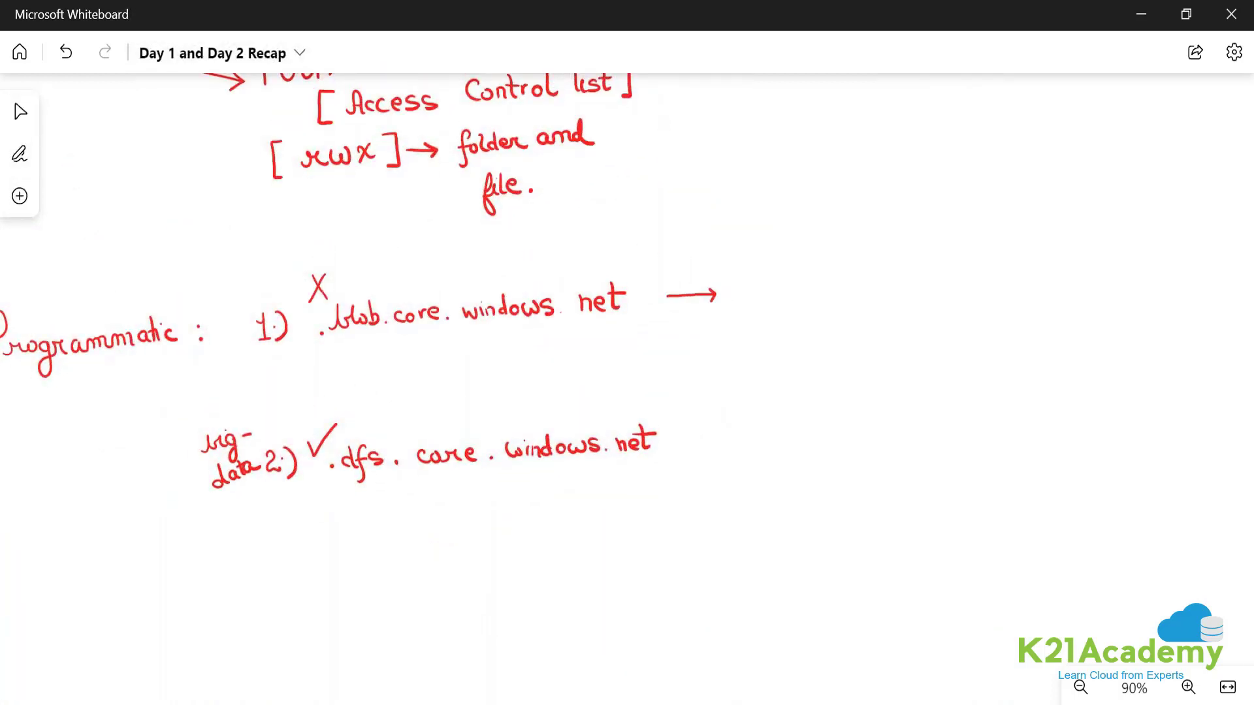
type("wc")
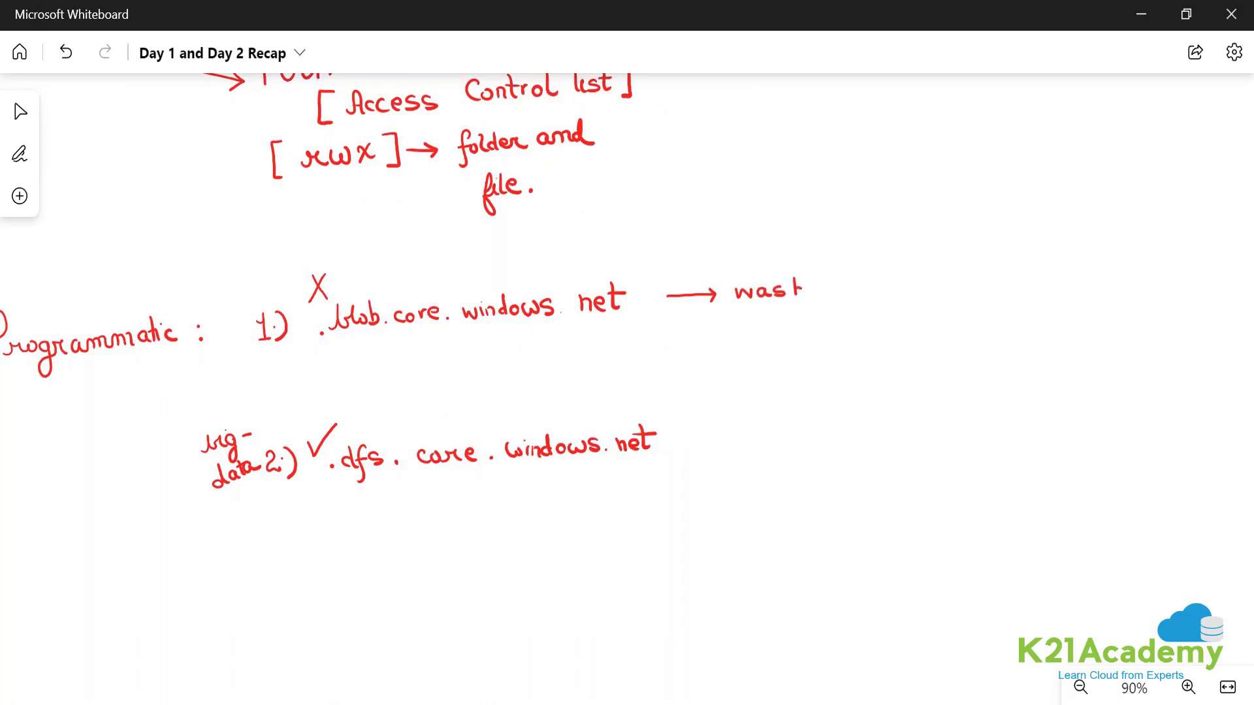
type("bs")
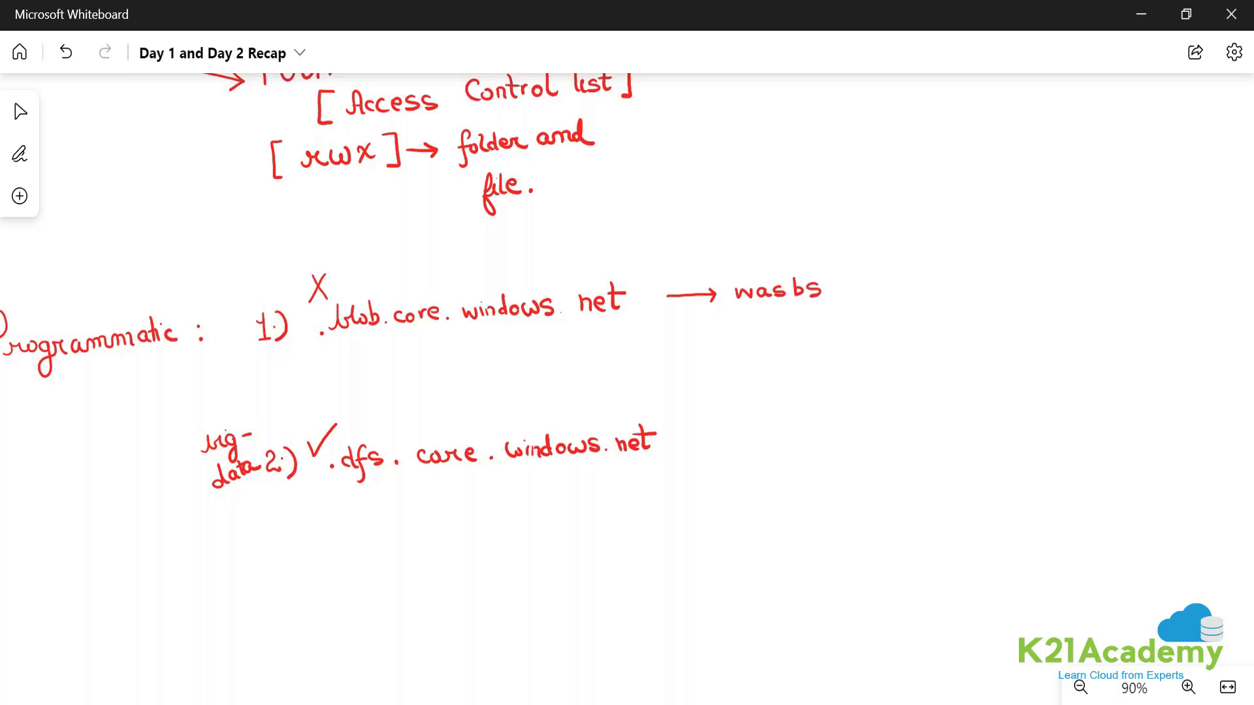
Arrow the dfs endpoint to abfss and spell out both drivers' full SSL names.
left_click_drag(672, 440, 768, 436)
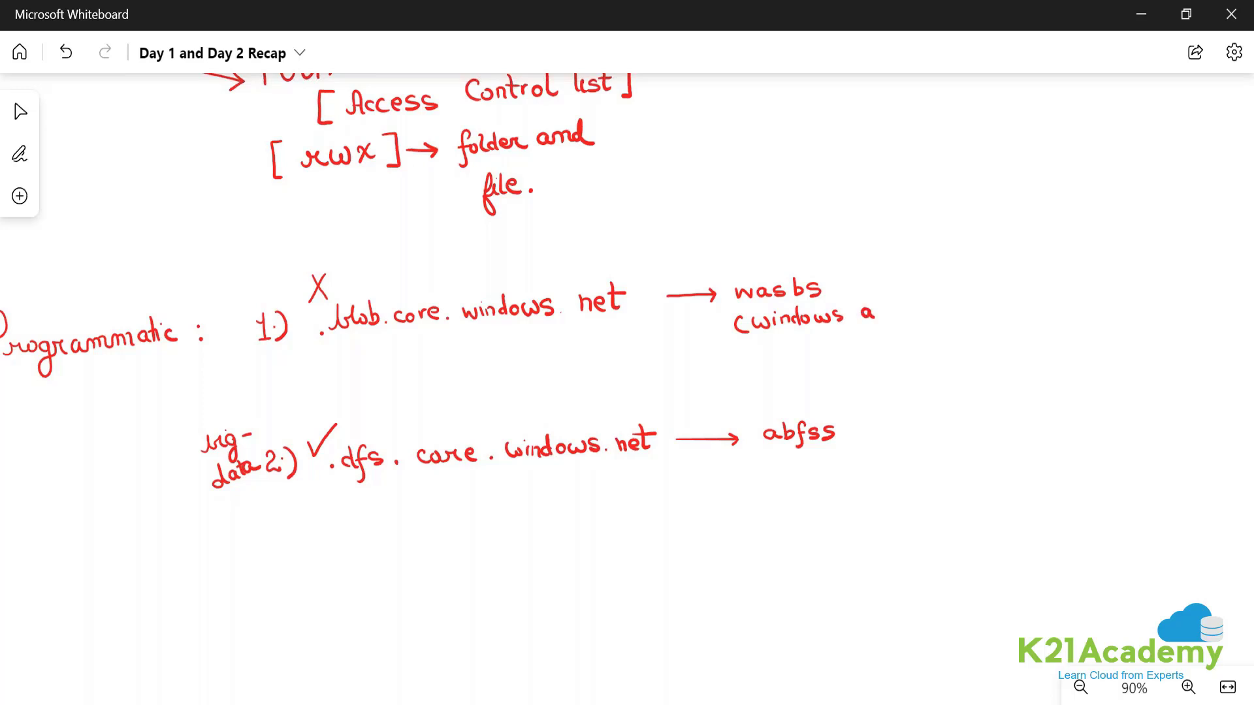
type("azure")
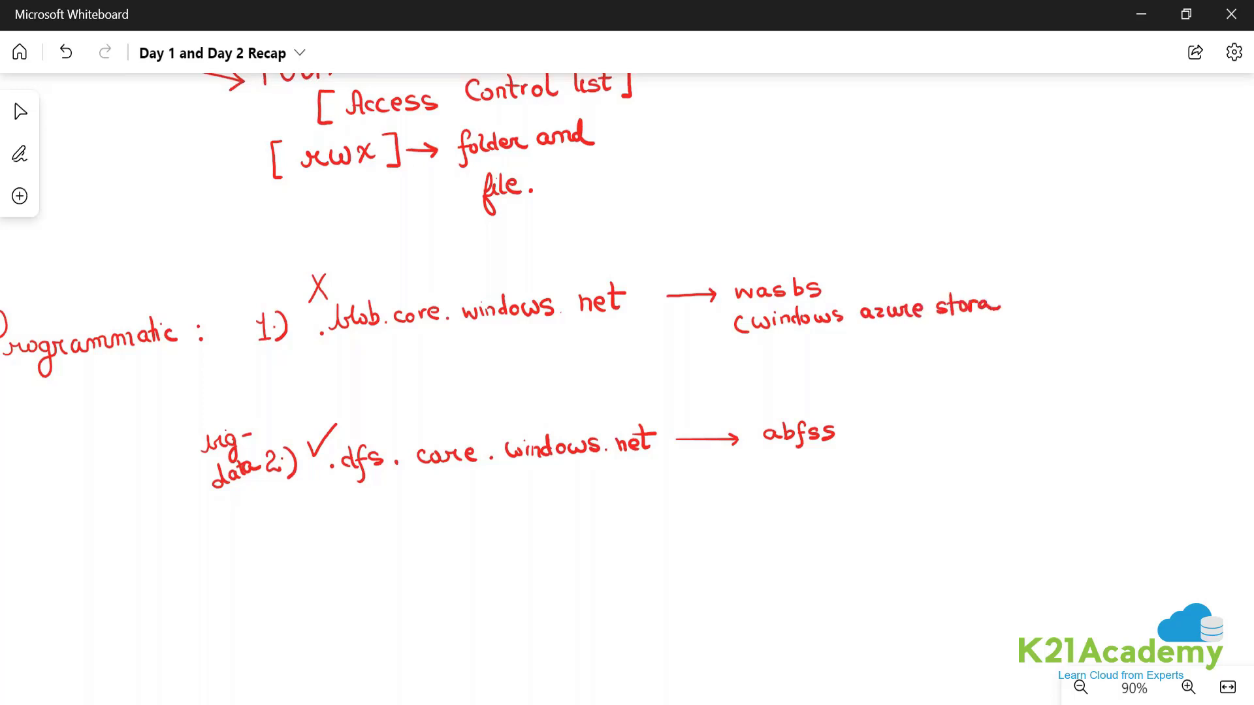
type("storage blobs")
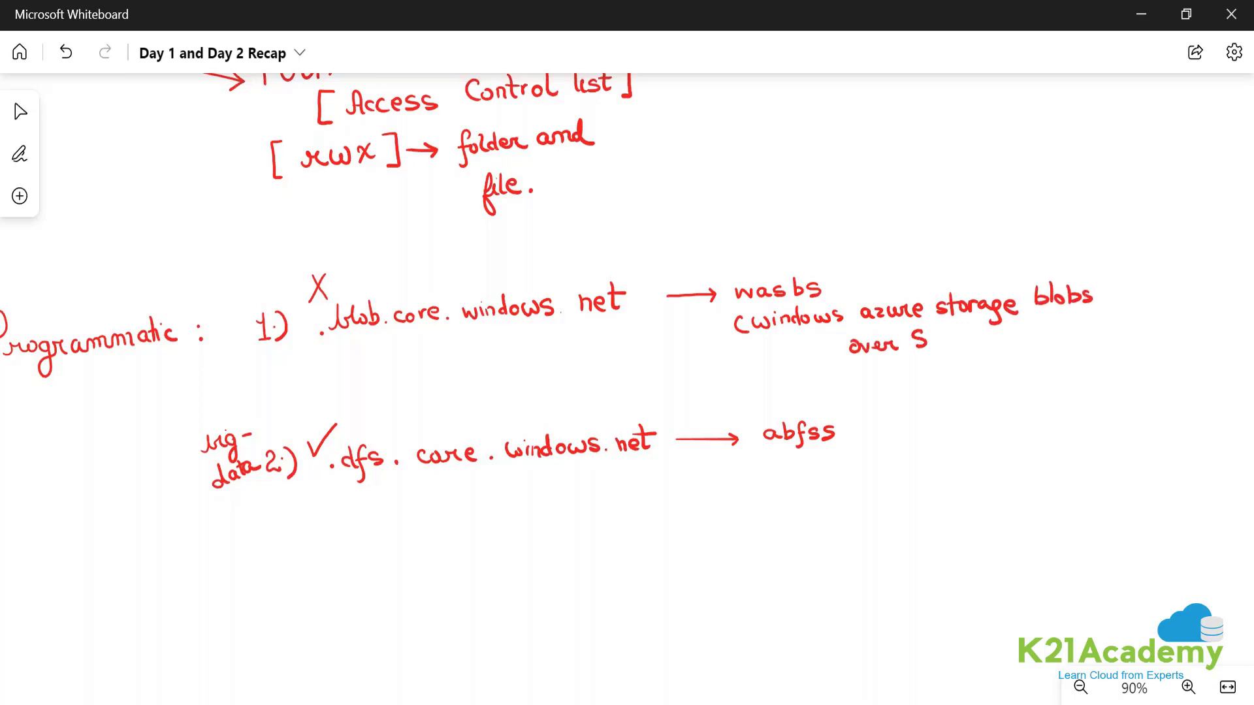
type("SL)")
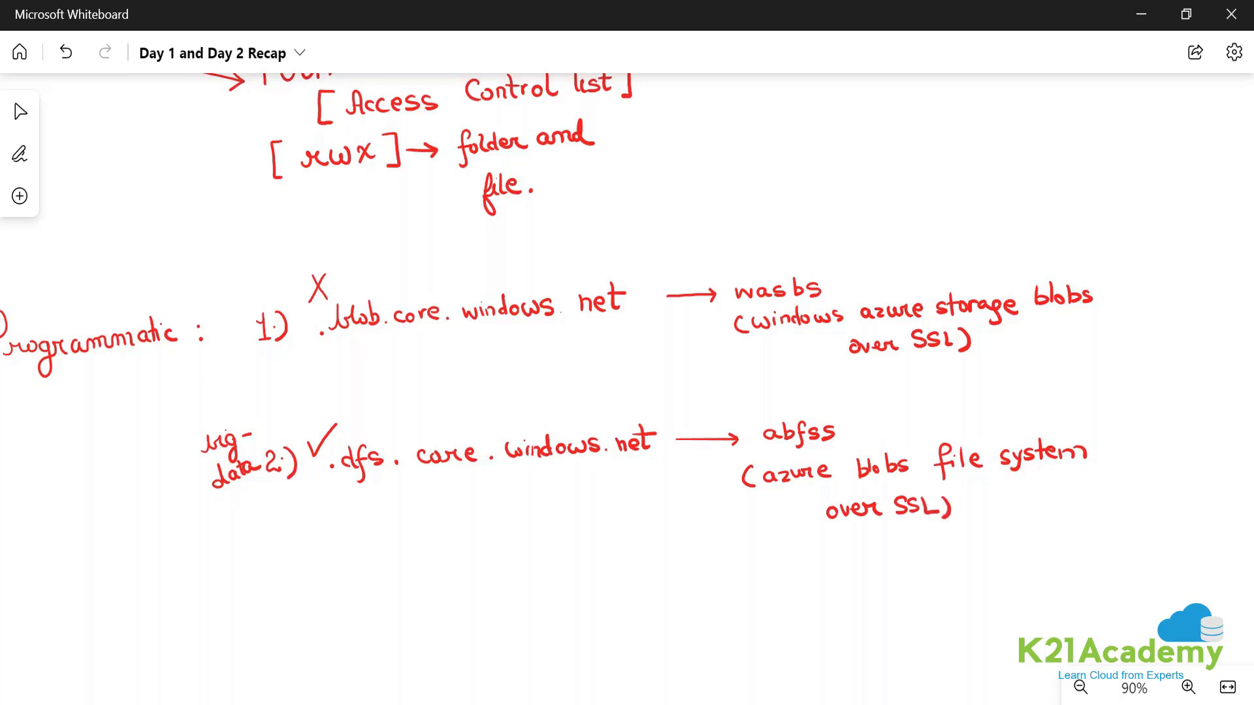
left_click(19, 153)
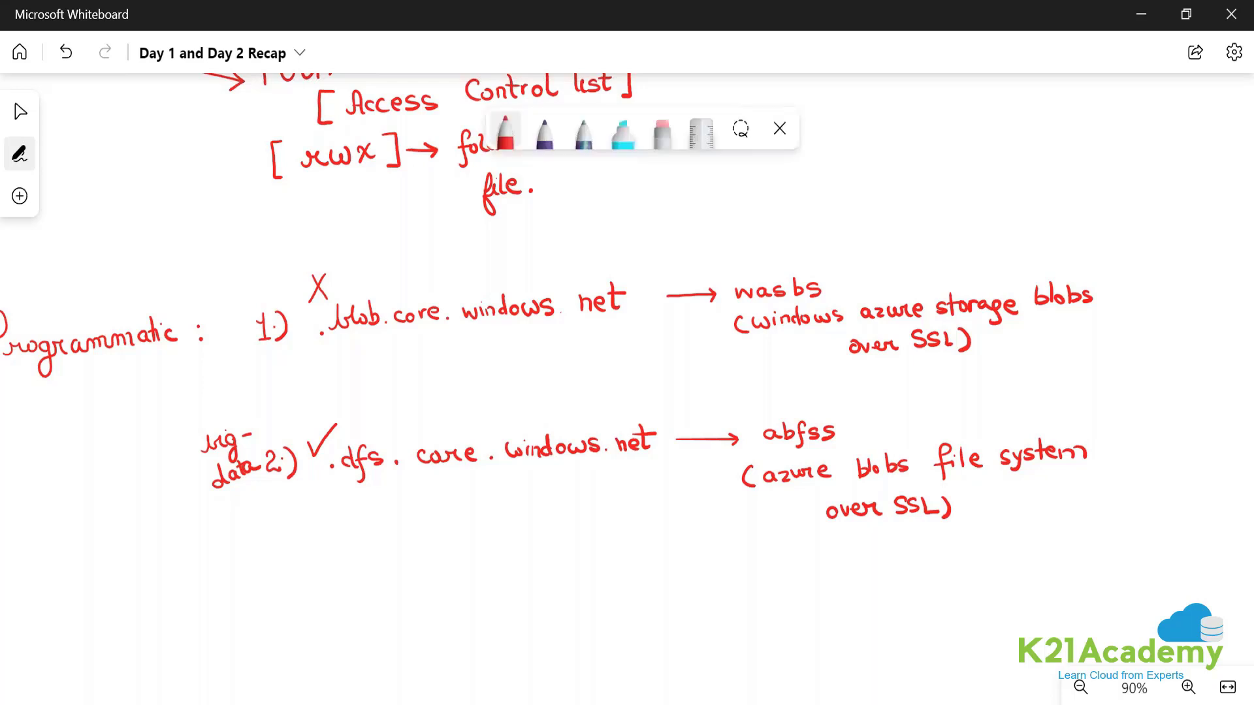
left_click(544, 130)
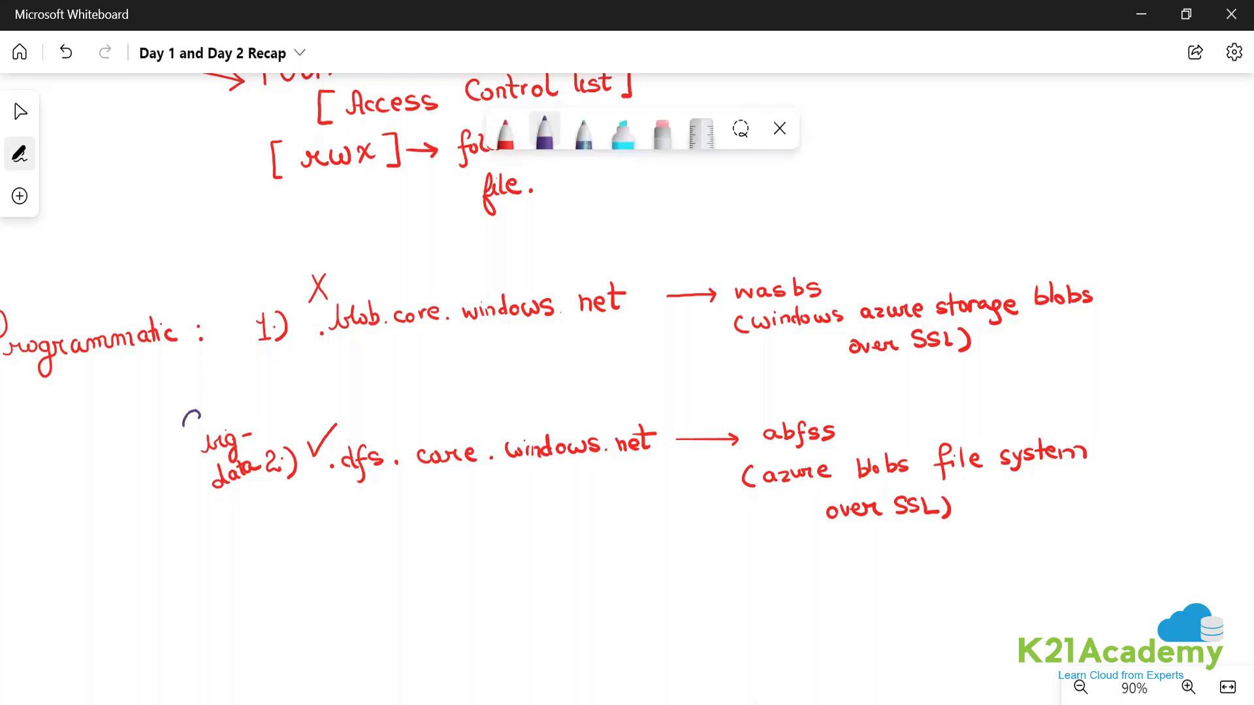
Draw a purple annotation stroke near the big-data note.
left_click_drag(185, 424, 615, 551)
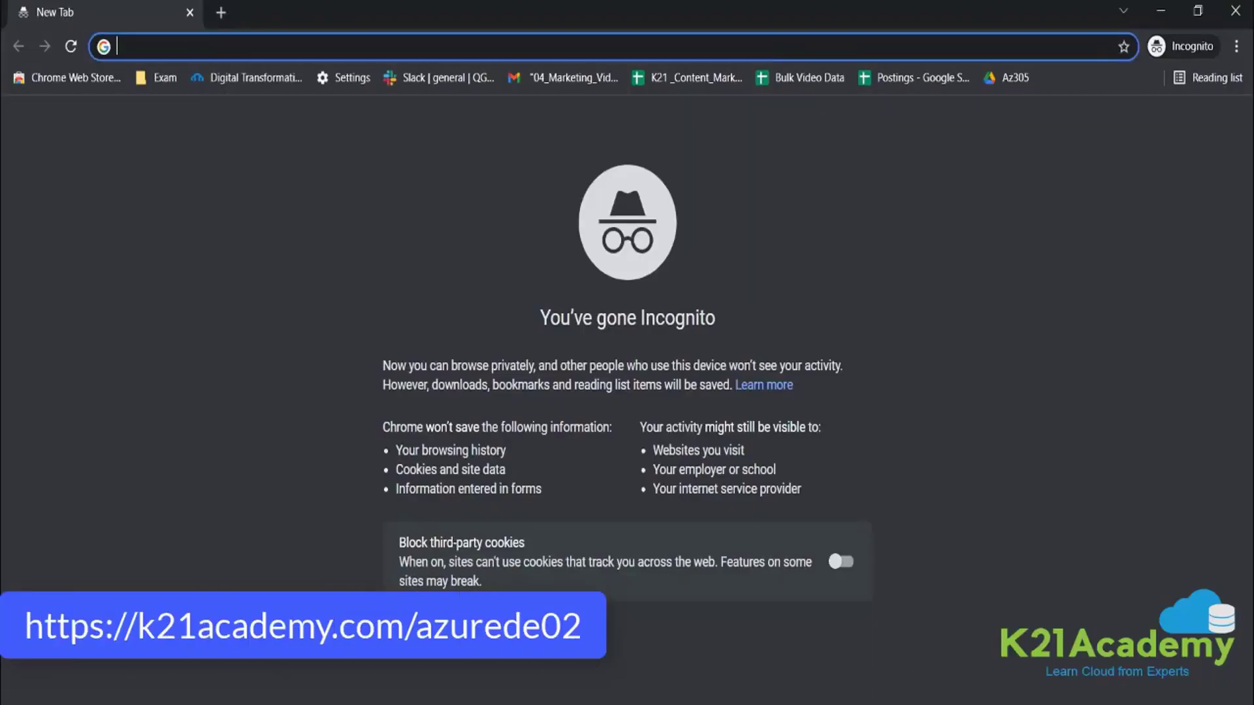
Register at k21academy.com/dp900live for the Mon 13 Dec 08:30 AM session and select the join link.
type("k21academy.com/dp900live")
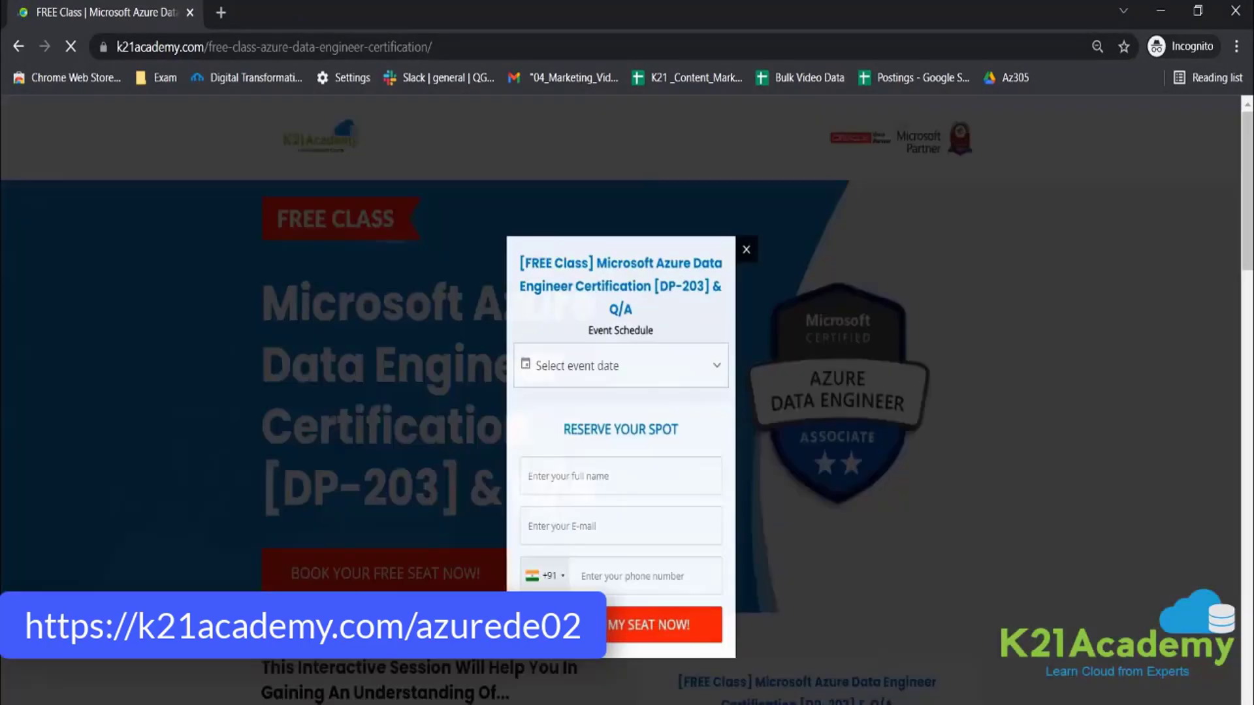
left_click(620, 366)
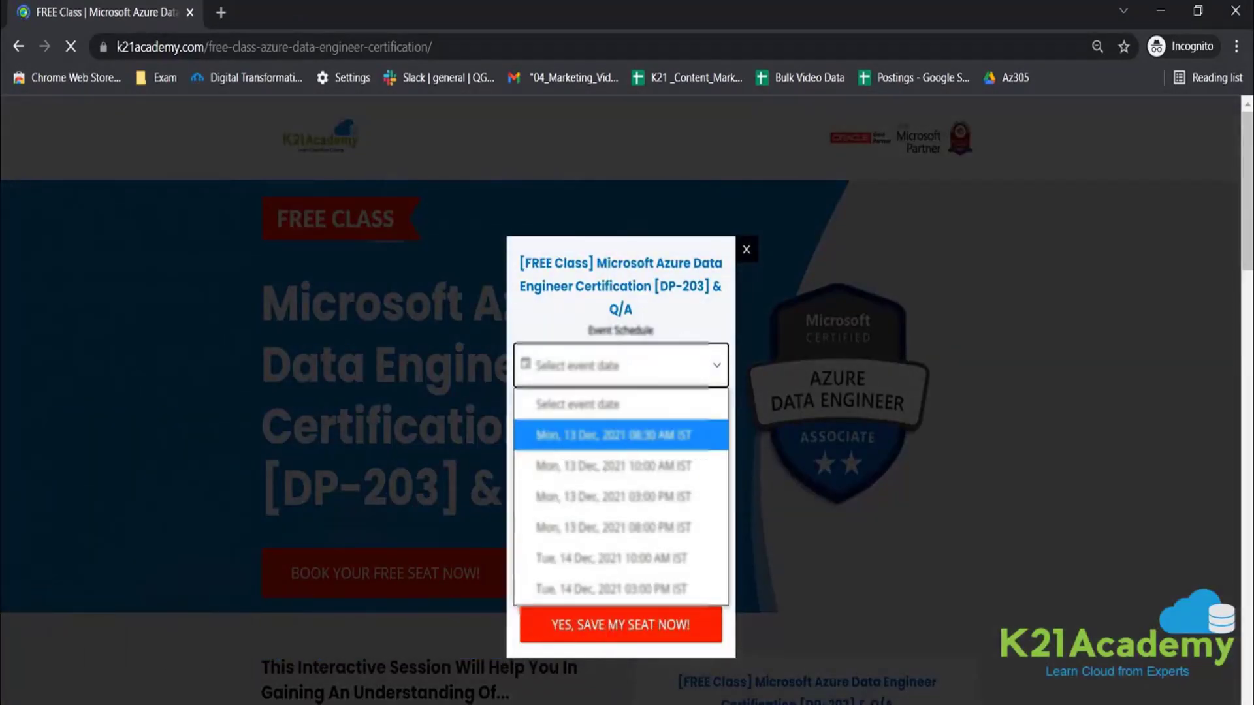
left_click(619, 434)
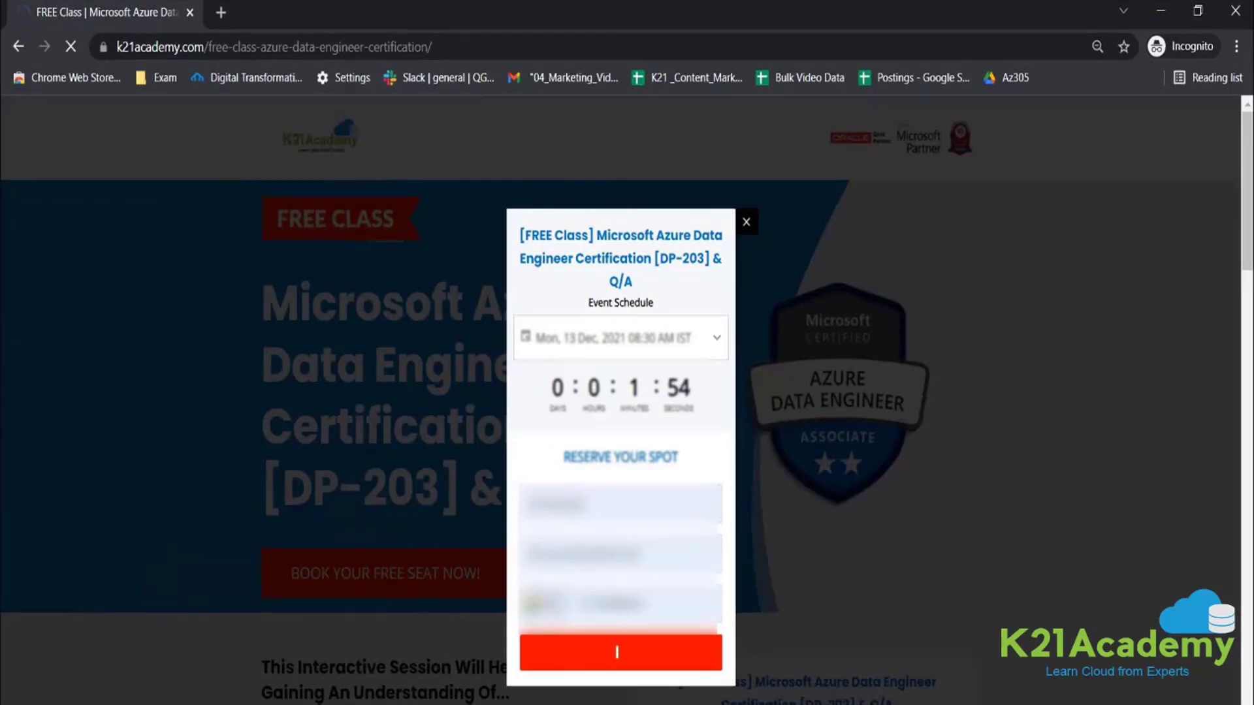
left_click(618, 651)
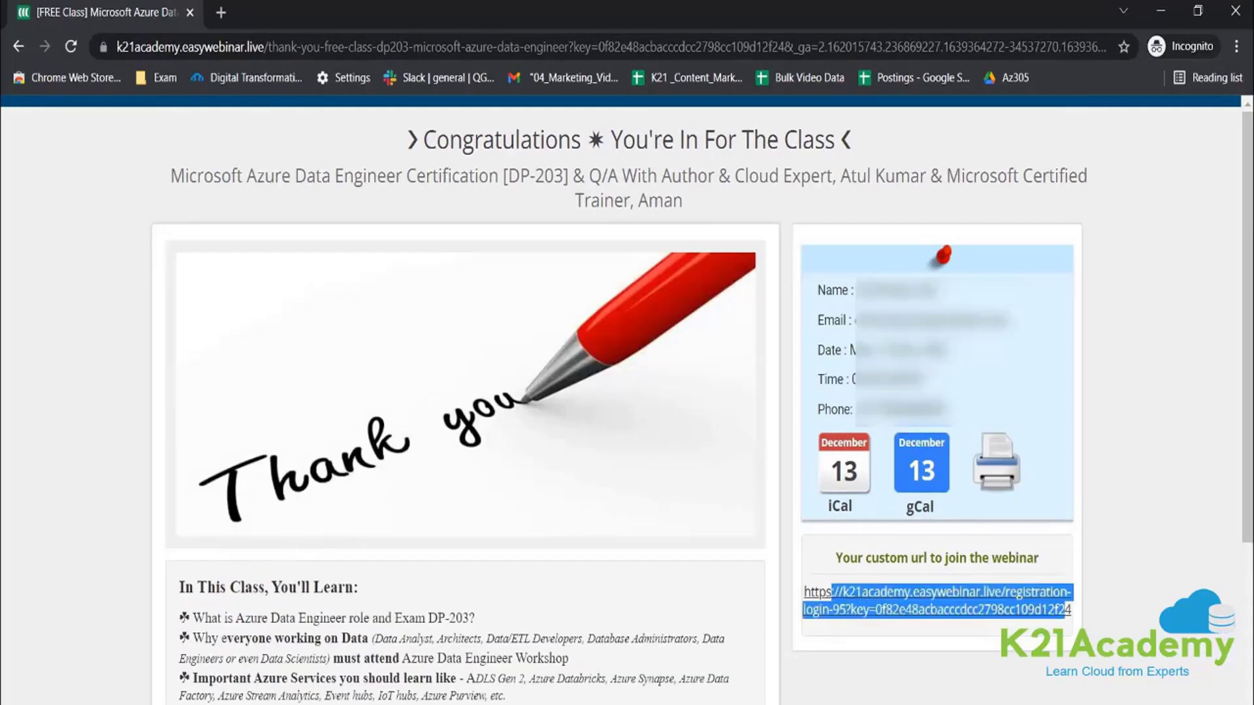
left_click(816, 592)
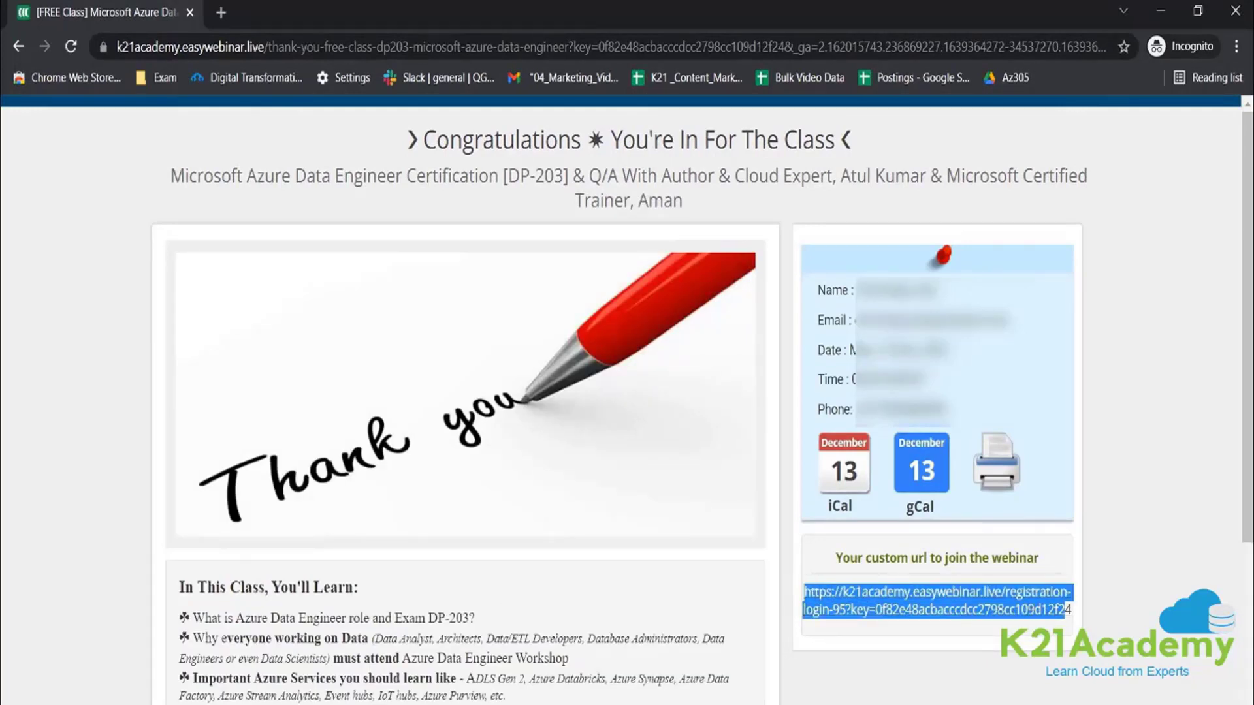